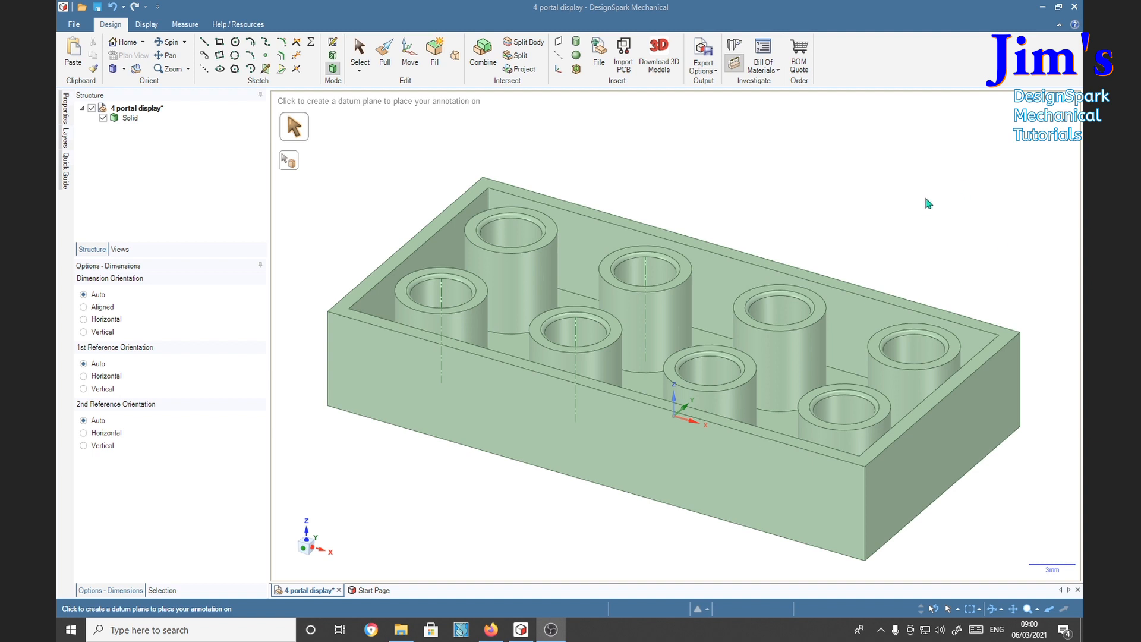
{"action": "mouse_move", "coordinate": [840, 169]}
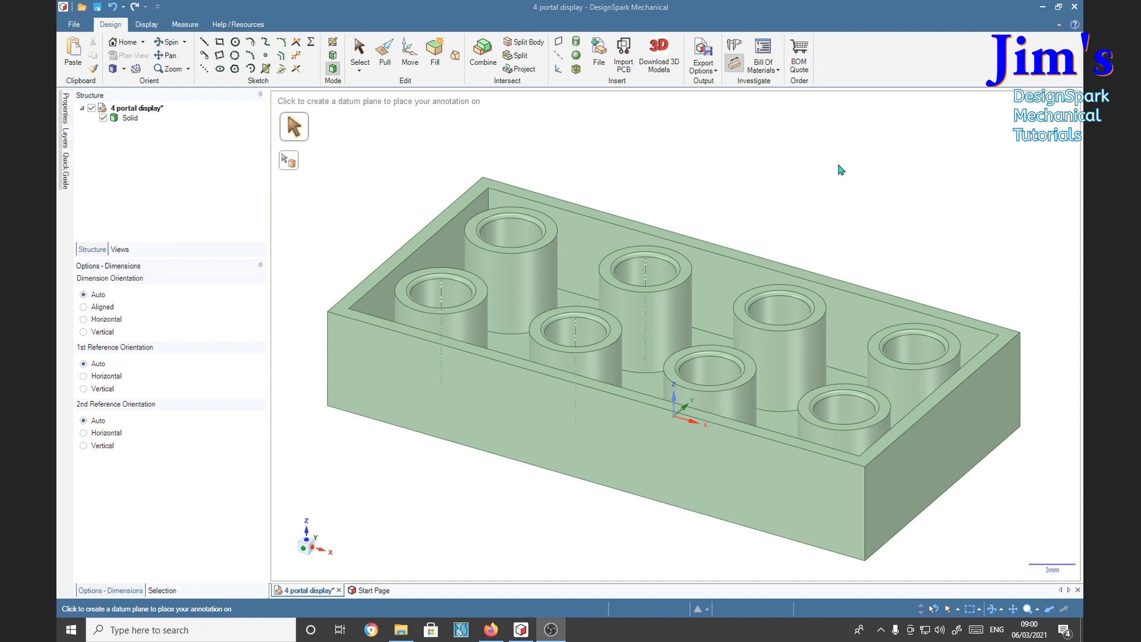
{"action": "mouse_move", "coordinate": [734, 64]}
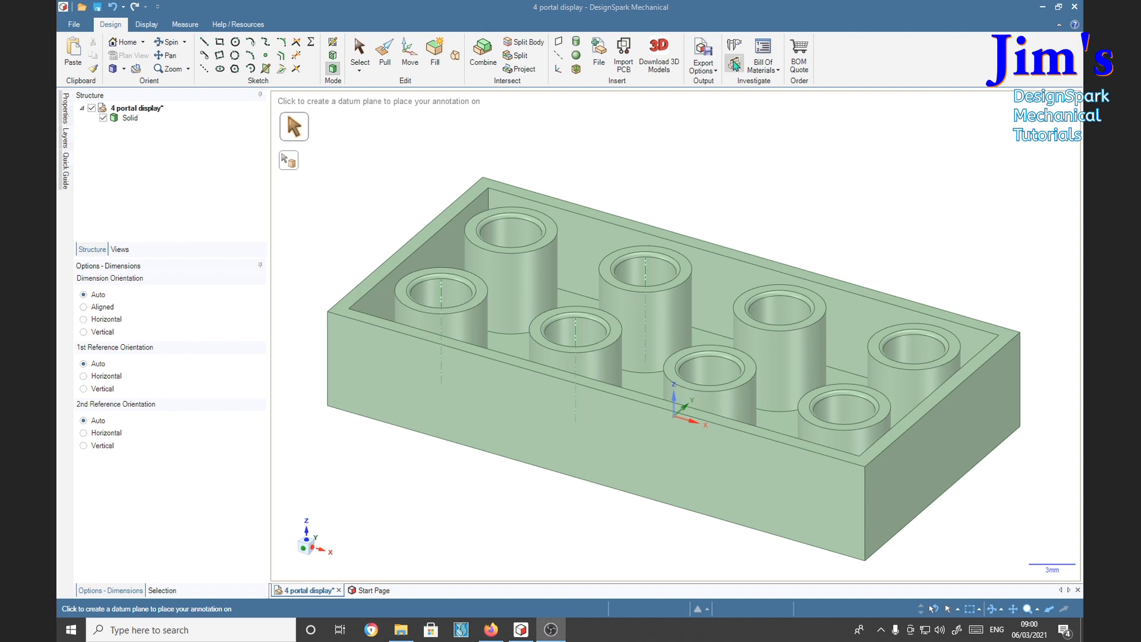
{"action": "mouse_move", "coordinate": [735, 78]}
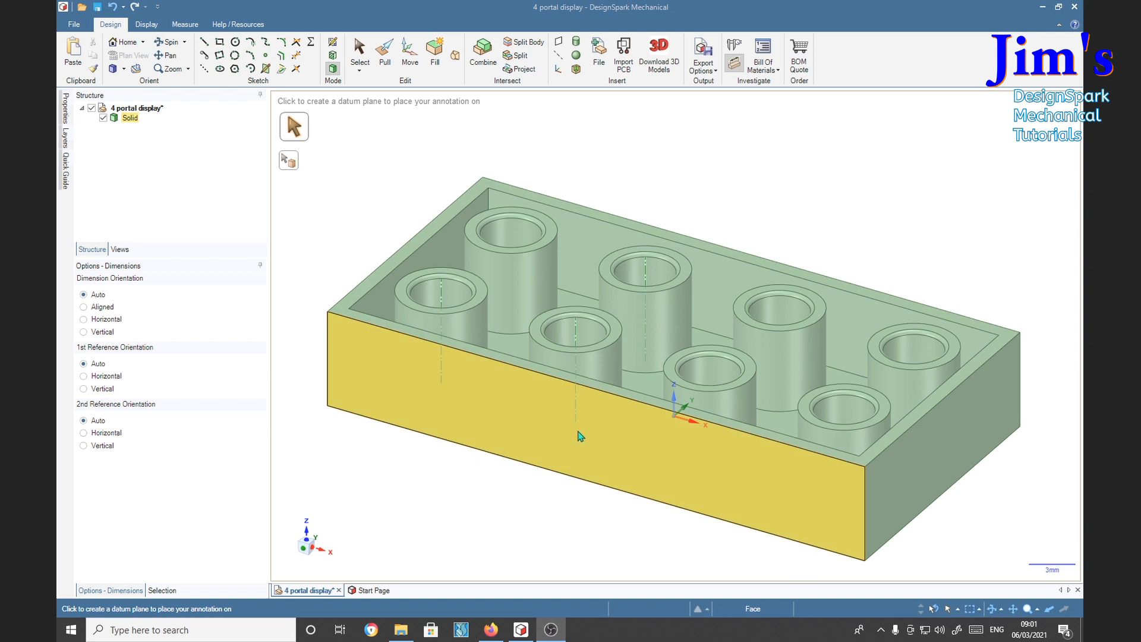
Step: Make the brick's front face the active annotation plane
{"action": "right_click", "coordinate": [583, 435]}
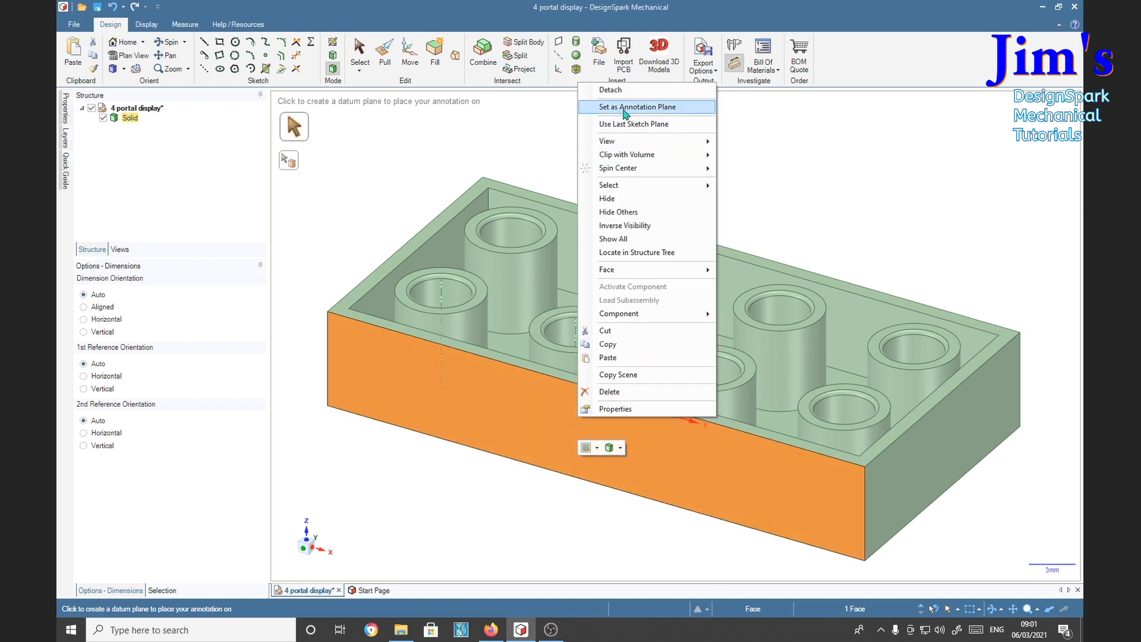
{"action": "left_click", "coordinate": [634, 107]}
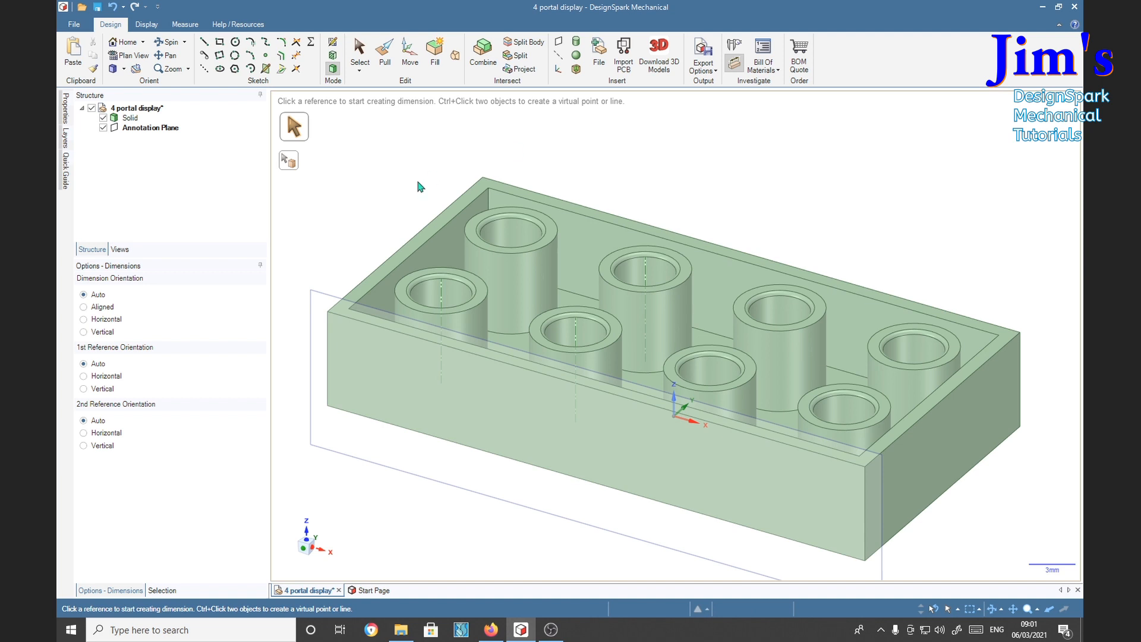
{"action": "left_click", "coordinate": [150, 127]}
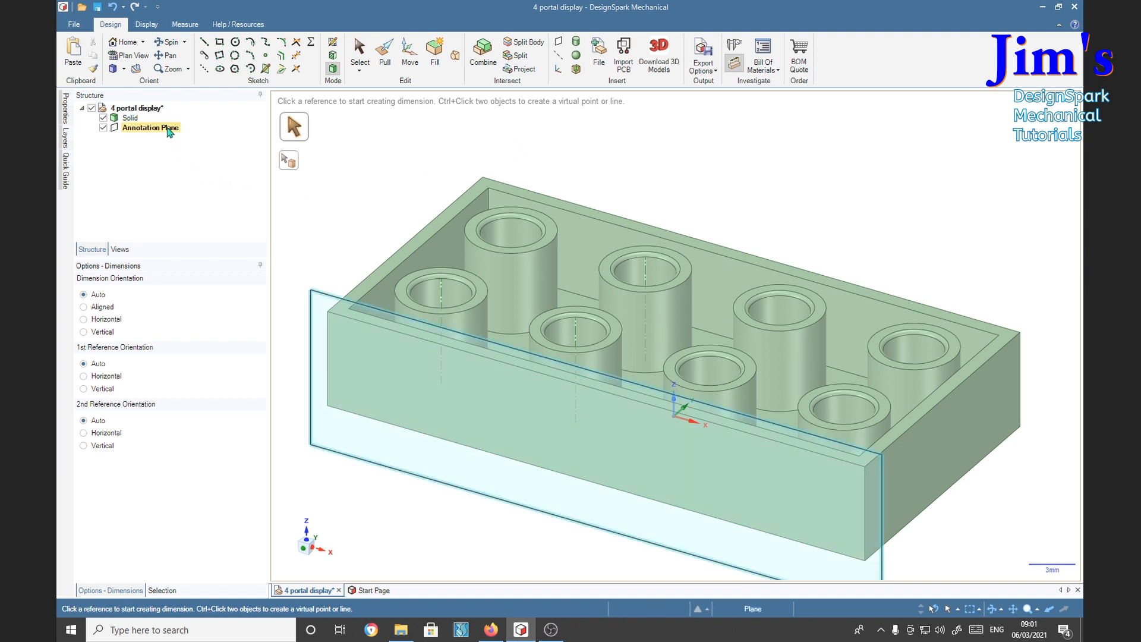
{"action": "mouse_move", "coordinate": [143, 133]}
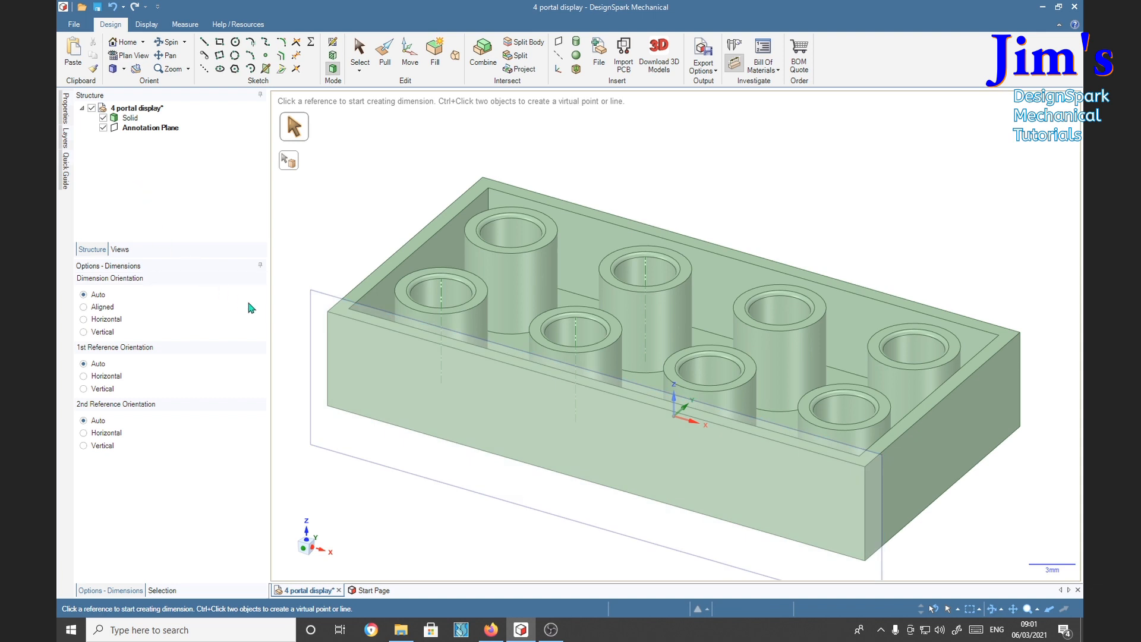
{"action": "mouse_move", "coordinate": [324, 356]}
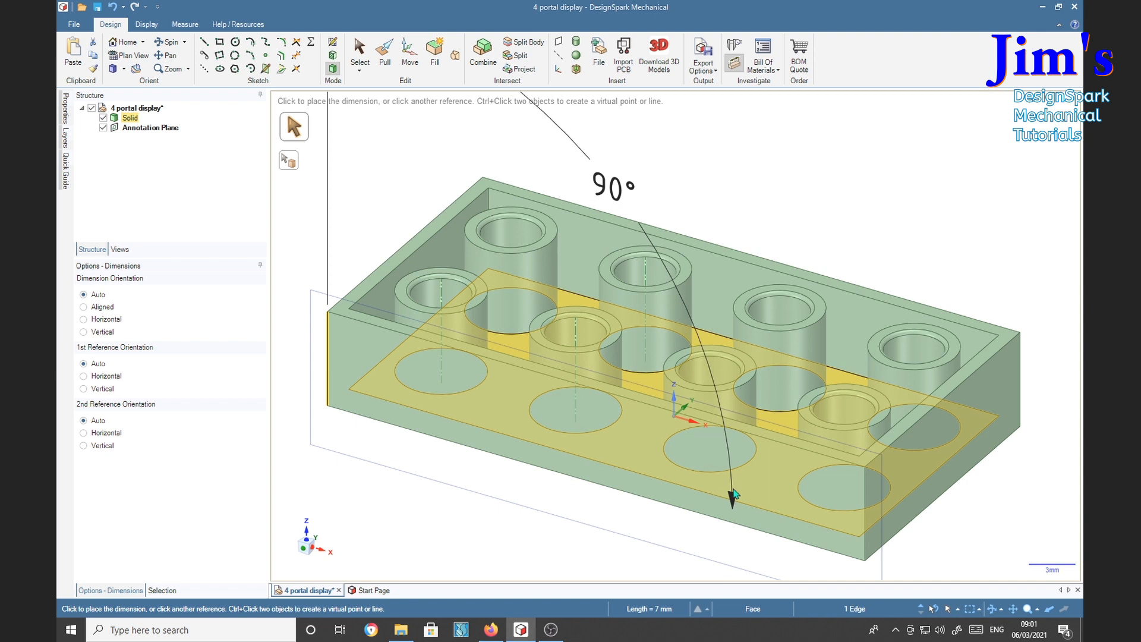
Step: Place the 40mm length dimension above the brick and start the 7mm height dimension
{"action": "left_click", "coordinate": [866, 502]}
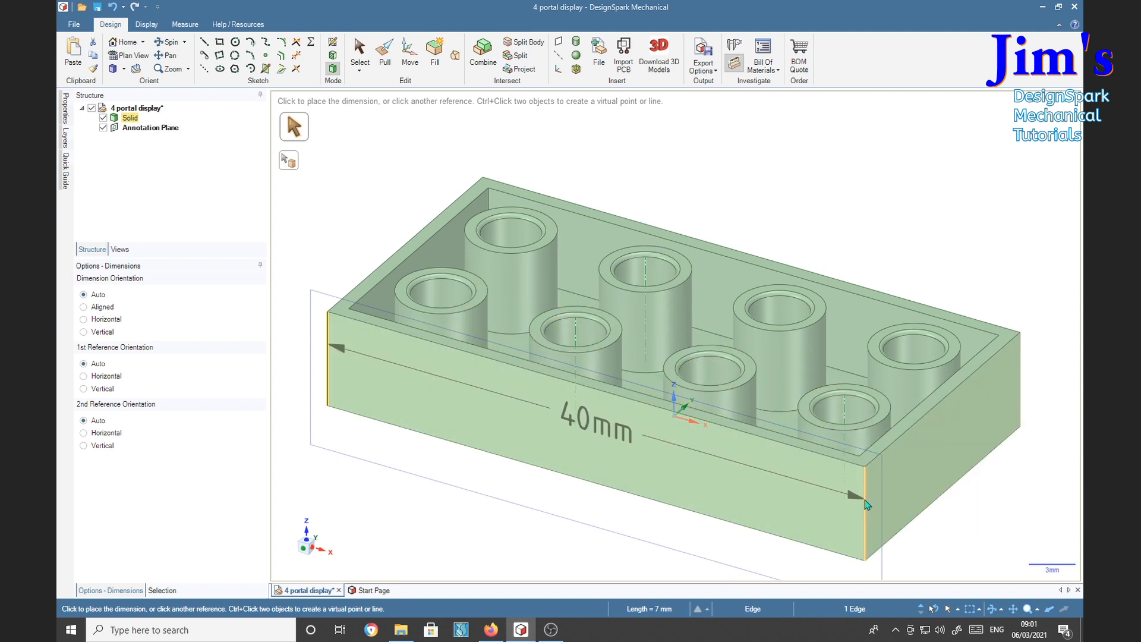
{"action": "left_click", "coordinate": [866, 504]}
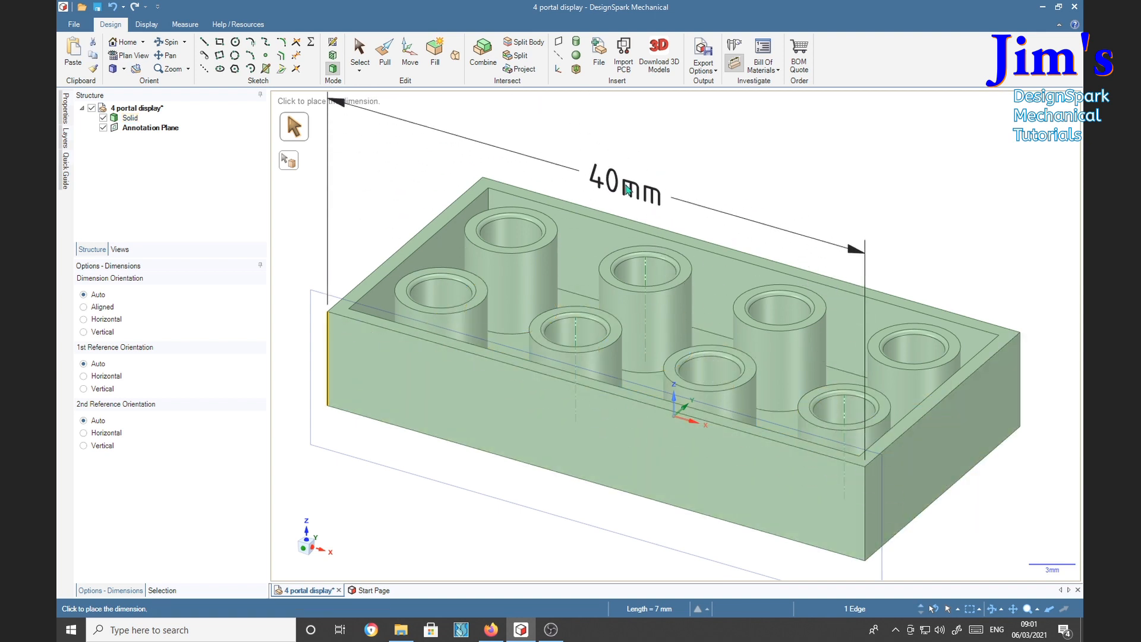
{"action": "left_click", "coordinate": [623, 193]}
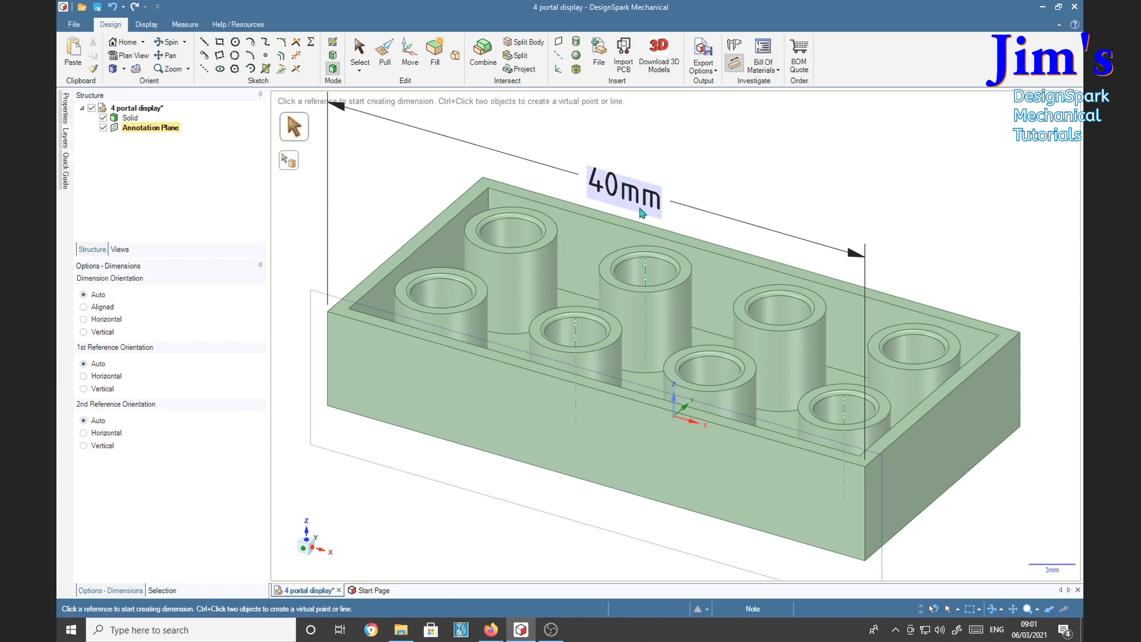
{"action": "mouse_move", "coordinate": [832, 513]}
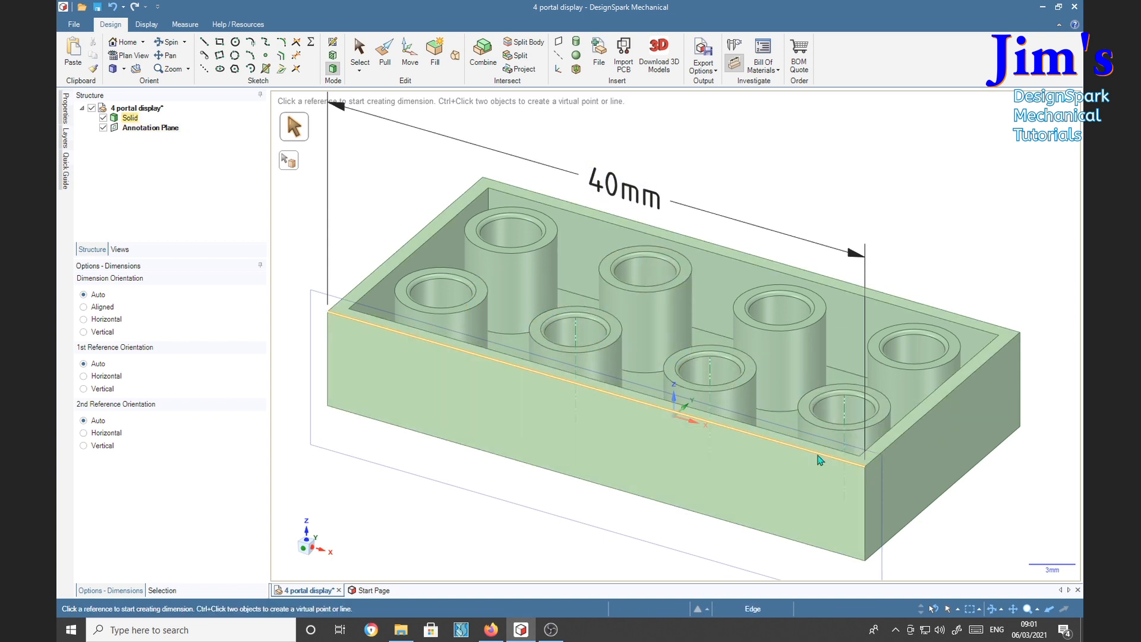
{"action": "left_click", "coordinate": [820, 459]}
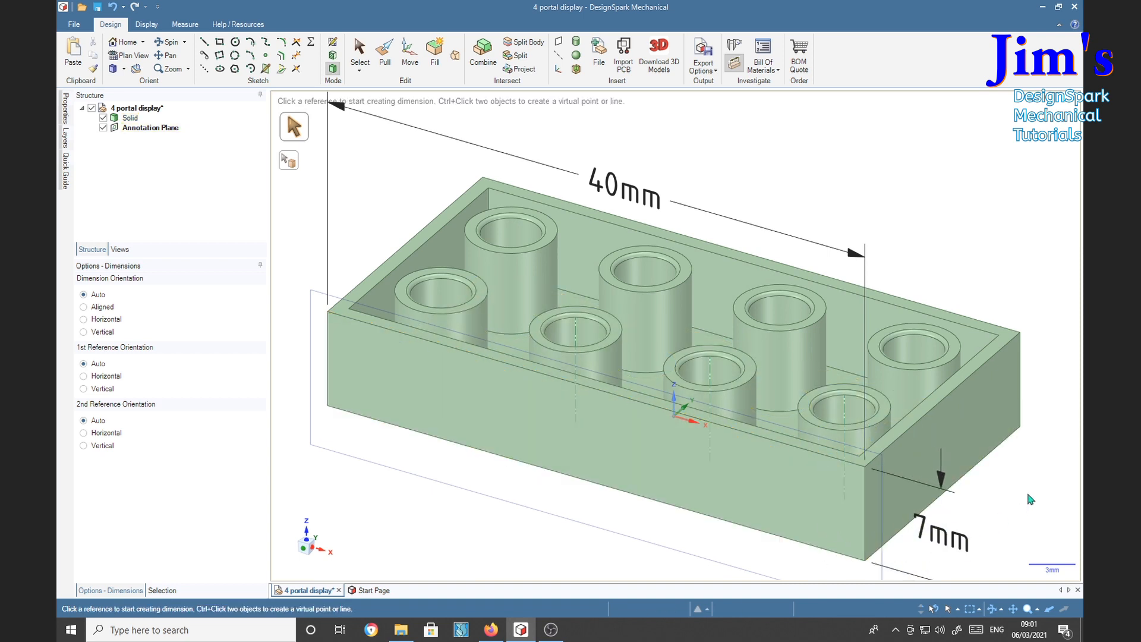
{"action": "mouse_move", "coordinate": [1028, 443]}
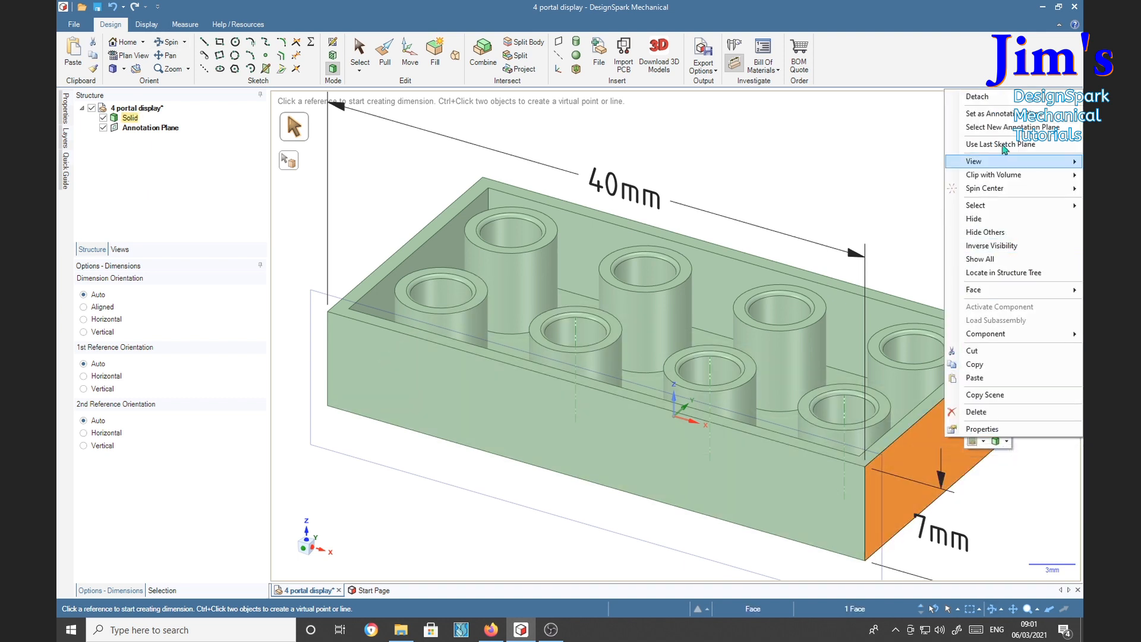
Step: Place a 20mm width dimension on the brick's right side face
{"action": "left_click", "coordinate": [1002, 143]}
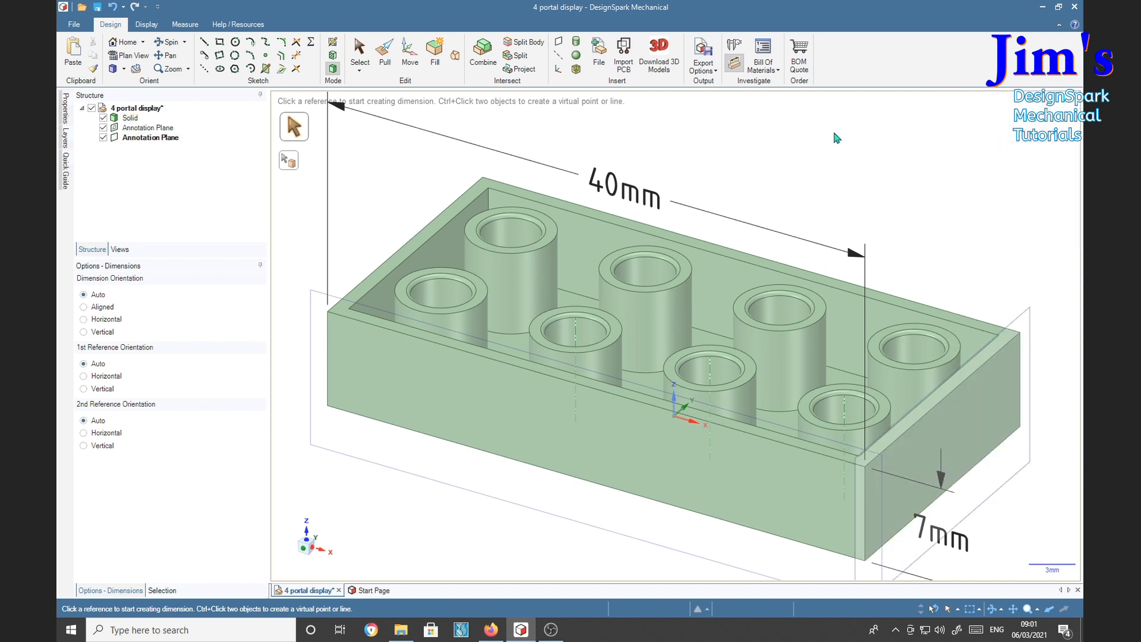
{"action": "mouse_move", "coordinate": [148, 152]}
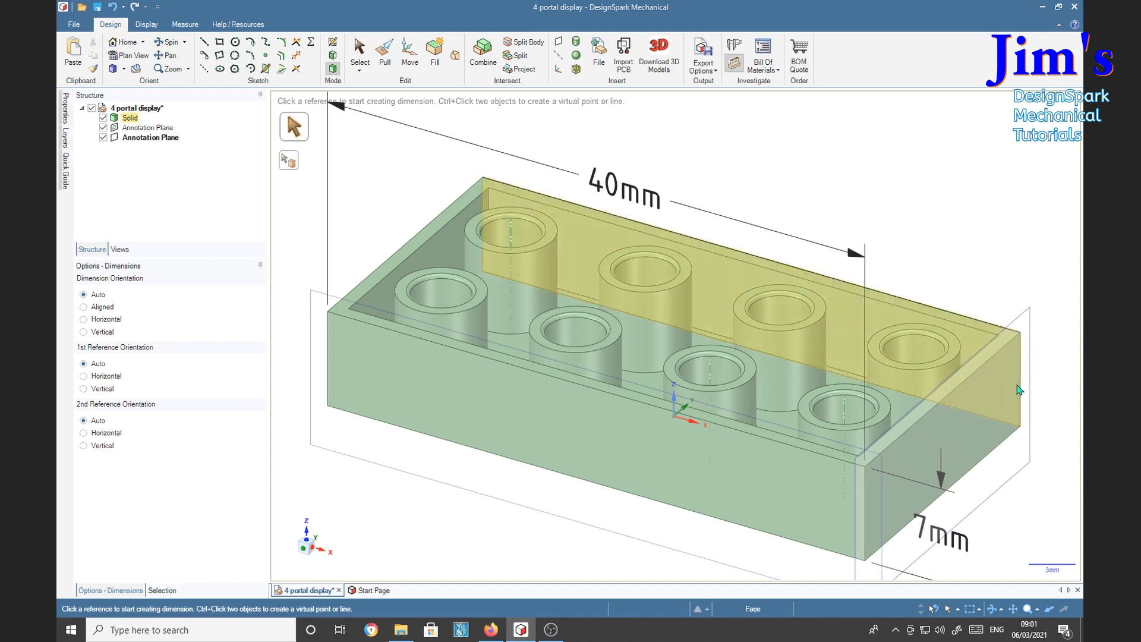
{"action": "left_click", "coordinate": [844, 437]}
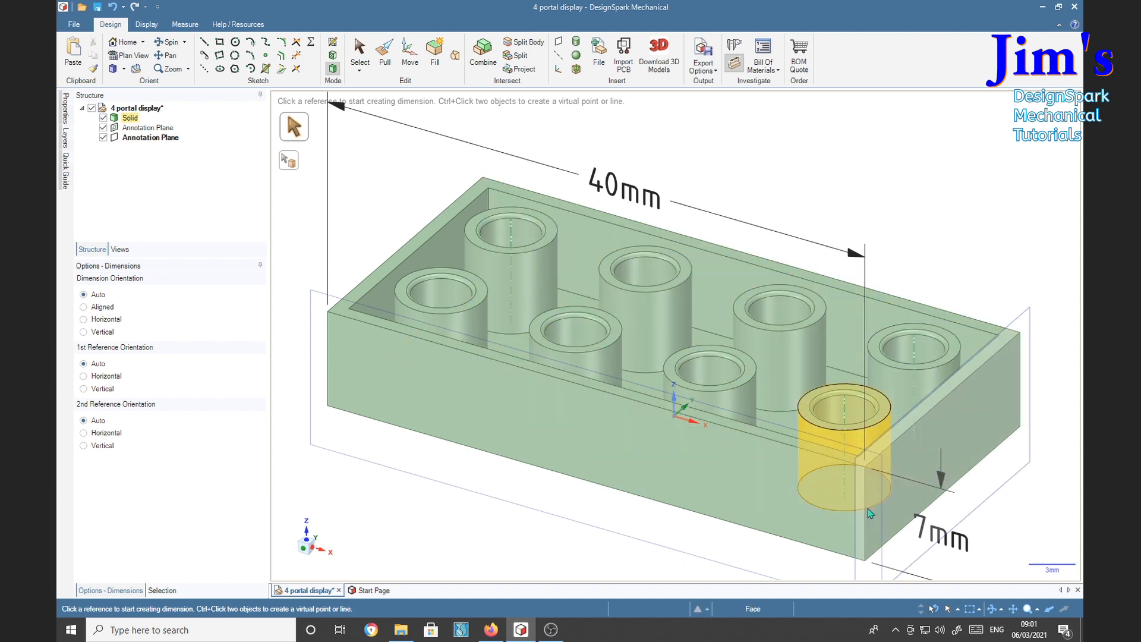
{"action": "left_click", "coordinate": [1018, 388]}
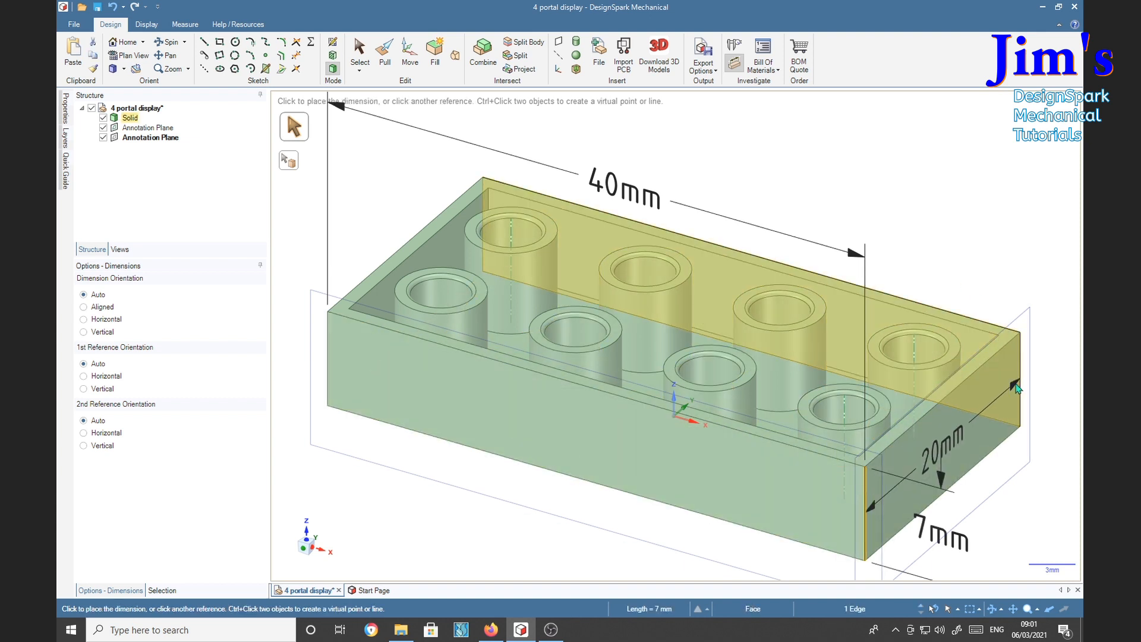
{"action": "left_click", "coordinate": [1017, 388]}
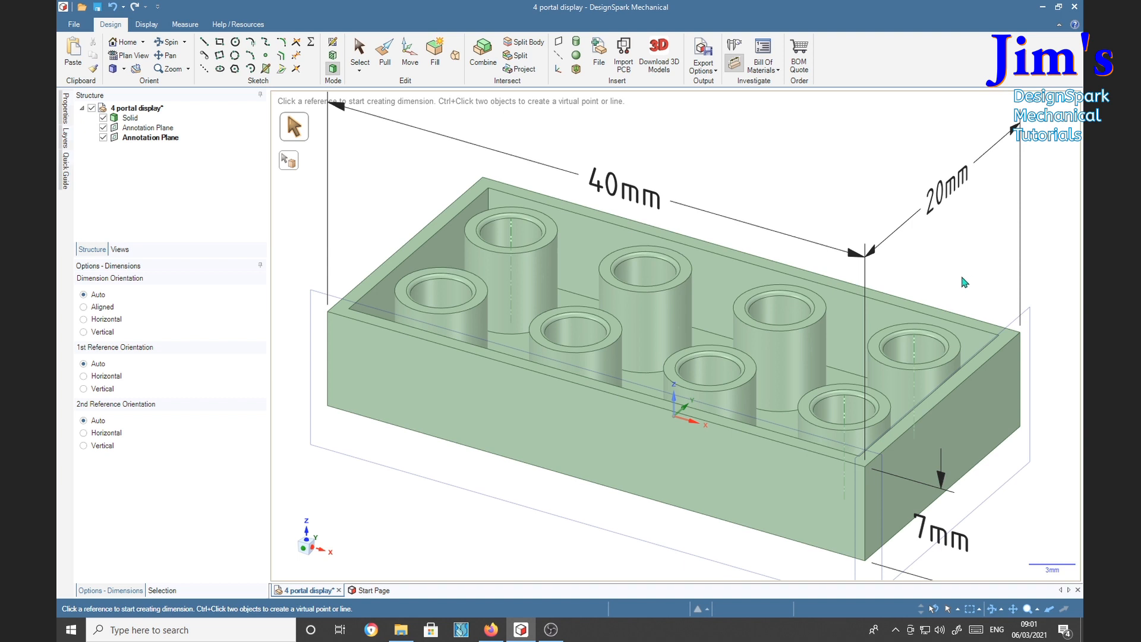
{"action": "mouse_move", "coordinate": [710, 184]}
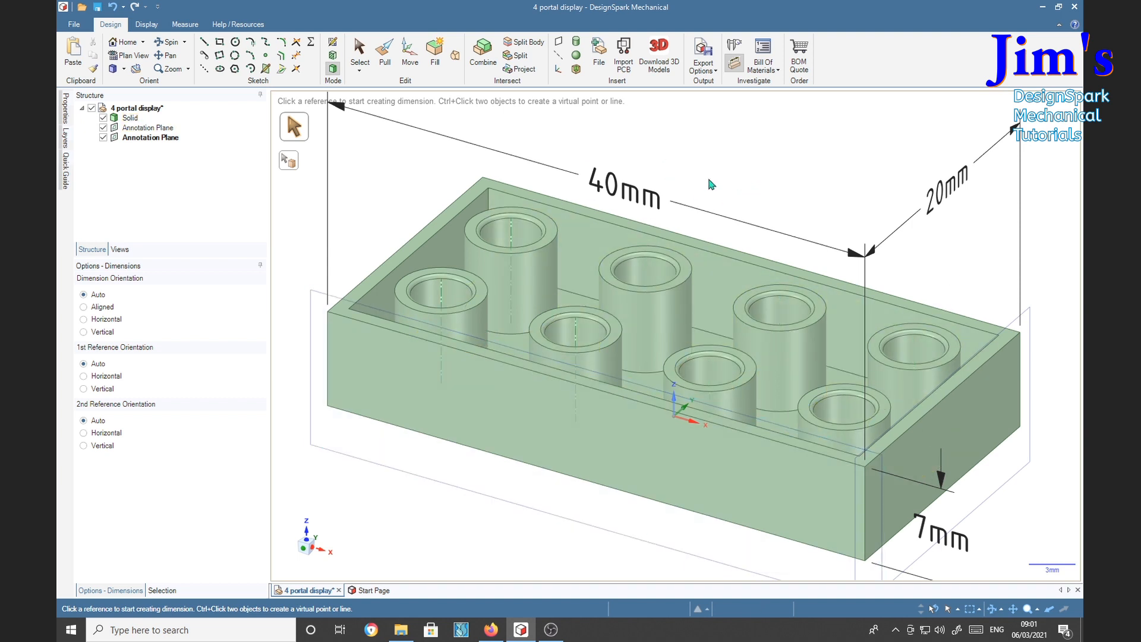
Step: Clear the selection and bring up the Display options
{"action": "left_click", "coordinate": [135, 107]}
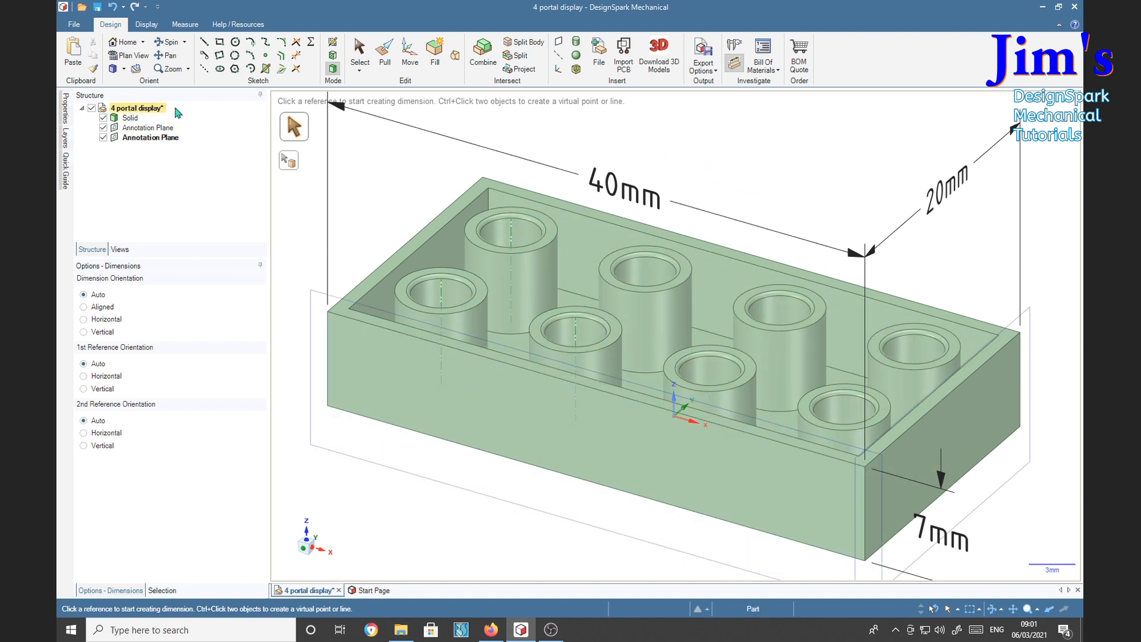
{"action": "left_click", "coordinate": [146, 24]}
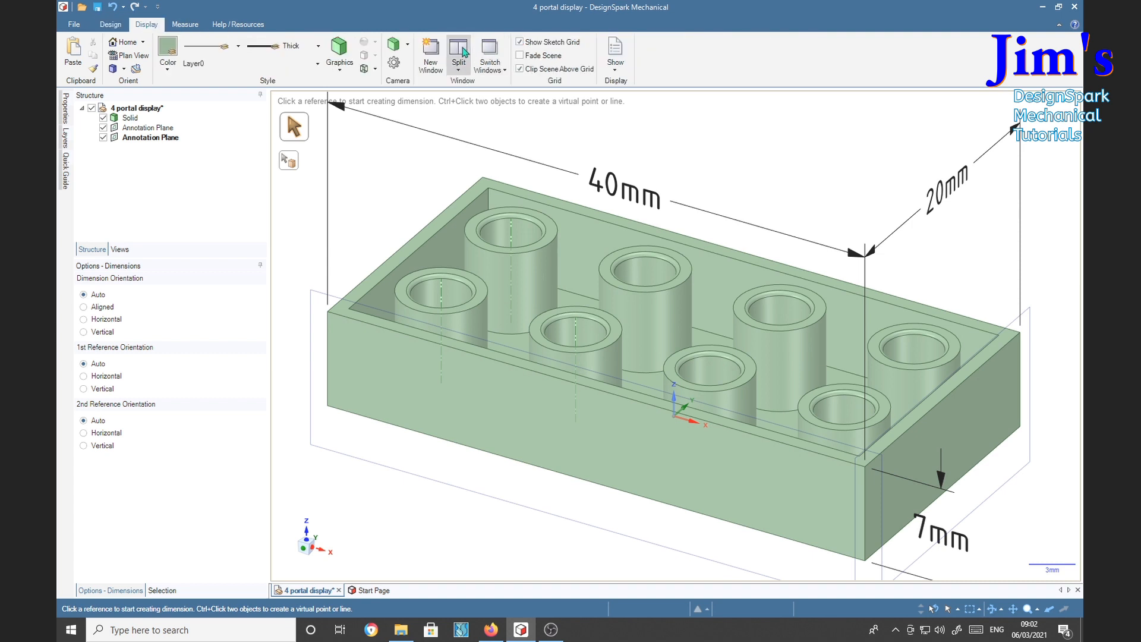
Step: Split the window into top, front, side and 3D views and select tubes to check them
{"action": "left_click", "coordinate": [458, 55]}
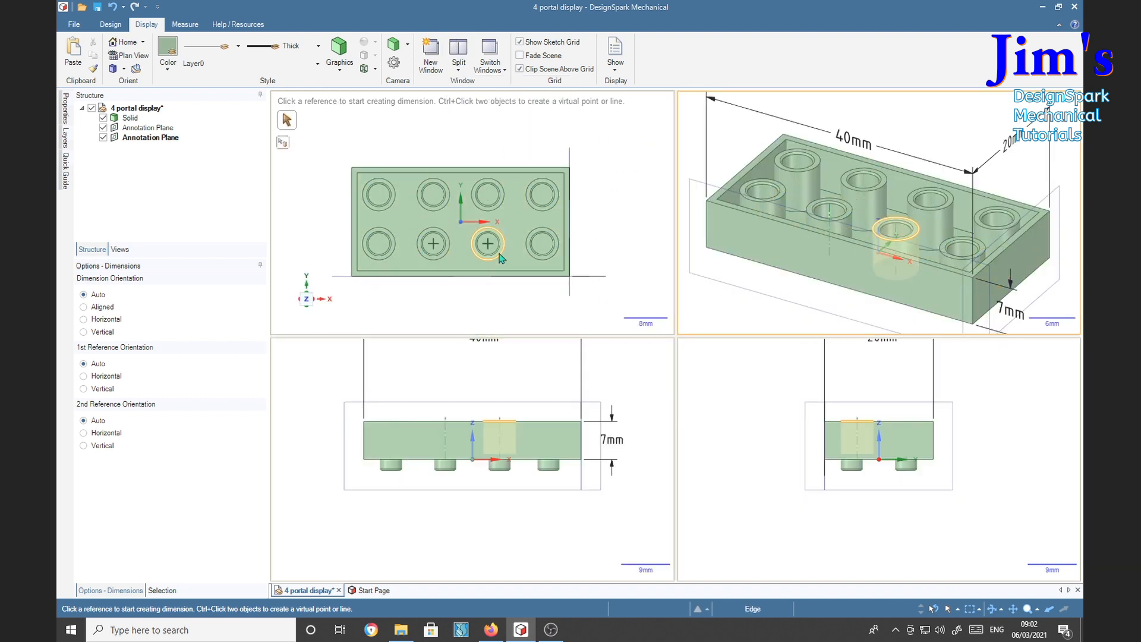
{"action": "left_click", "coordinate": [487, 243]}
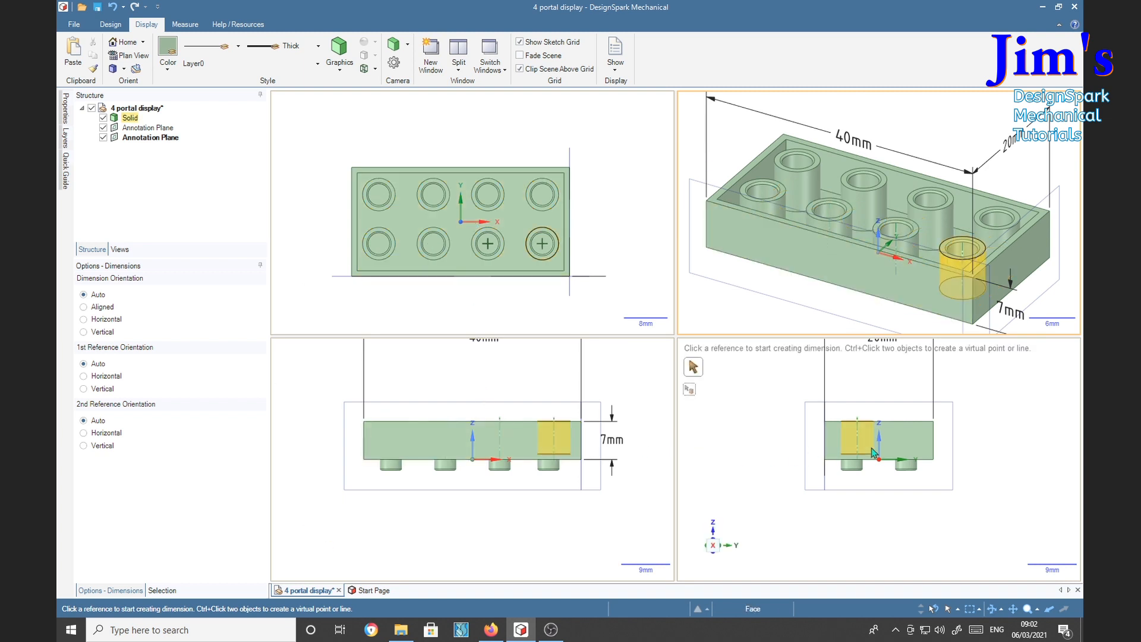
{"action": "left_click", "coordinate": [781, 248]}
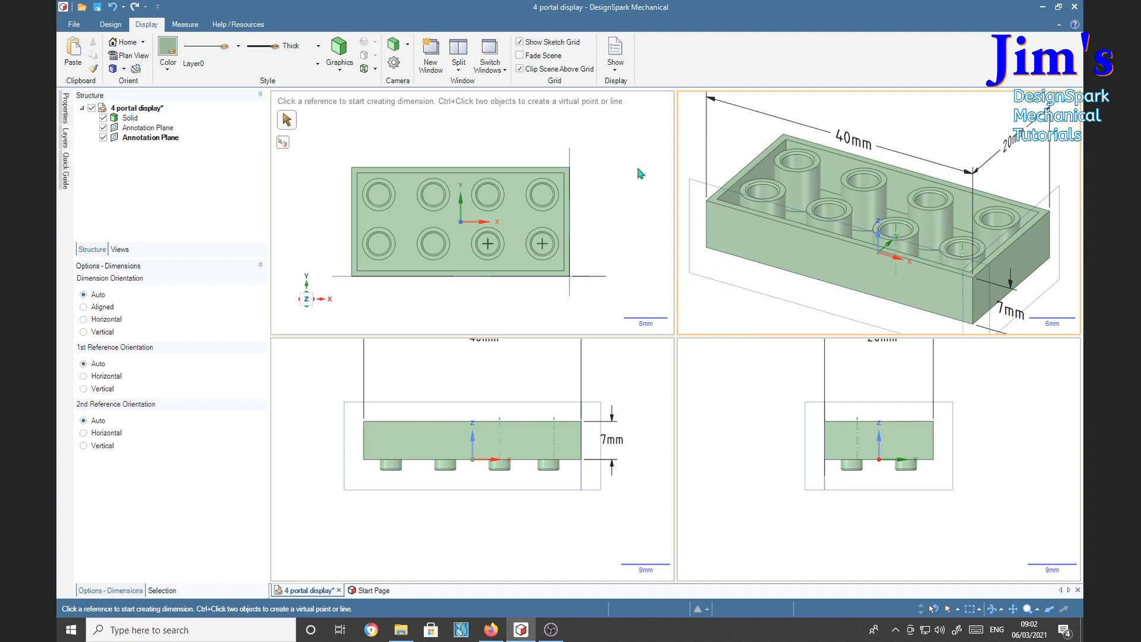
{"action": "left_click", "coordinate": [406, 51]}
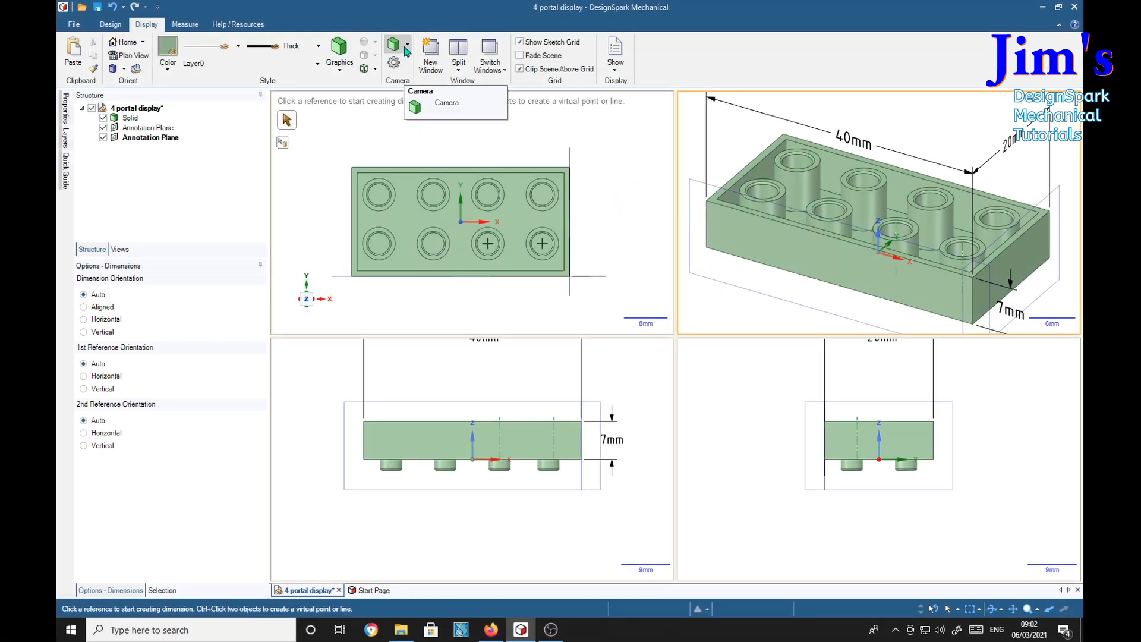
{"action": "left_click", "coordinate": [392, 46]}
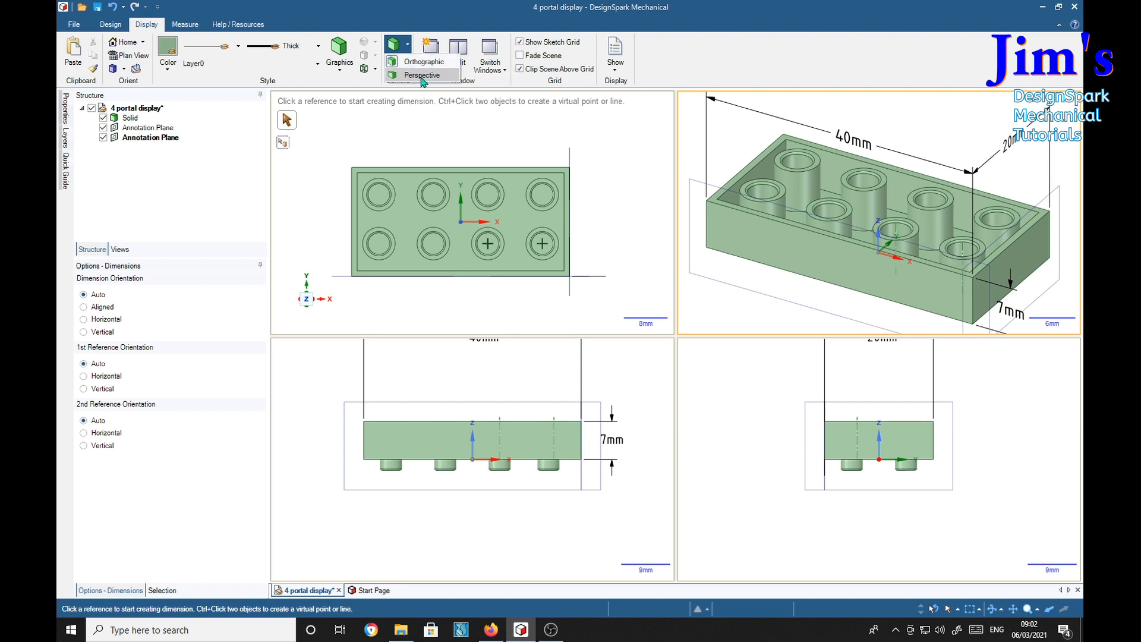
{"action": "left_click", "coordinate": [422, 75]}
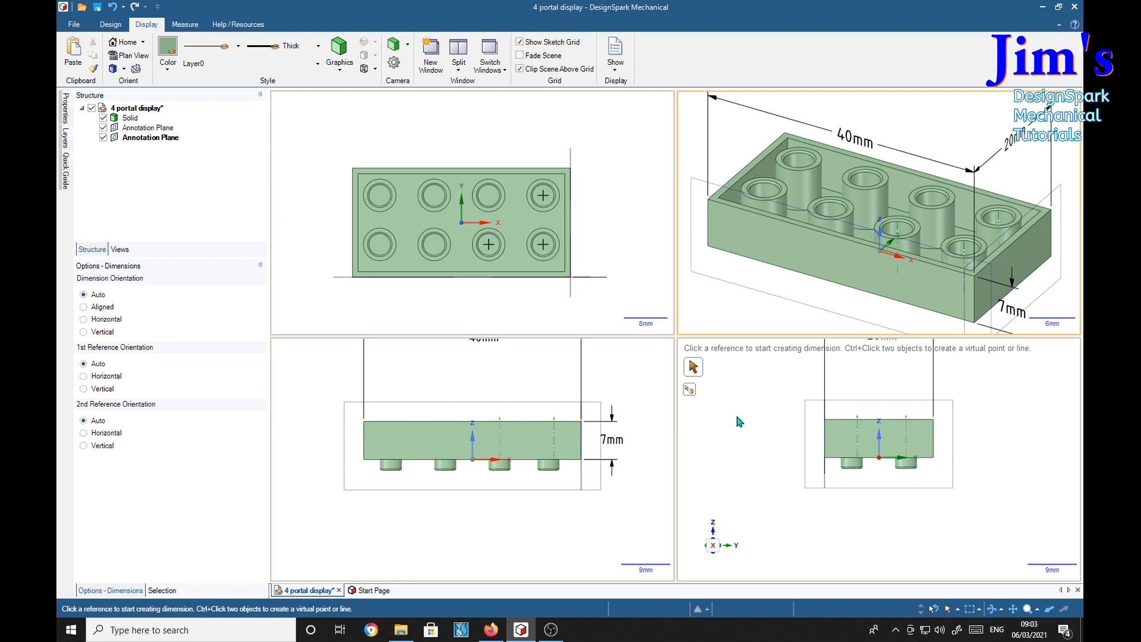
{"action": "mouse_move", "coordinate": [730, 438]}
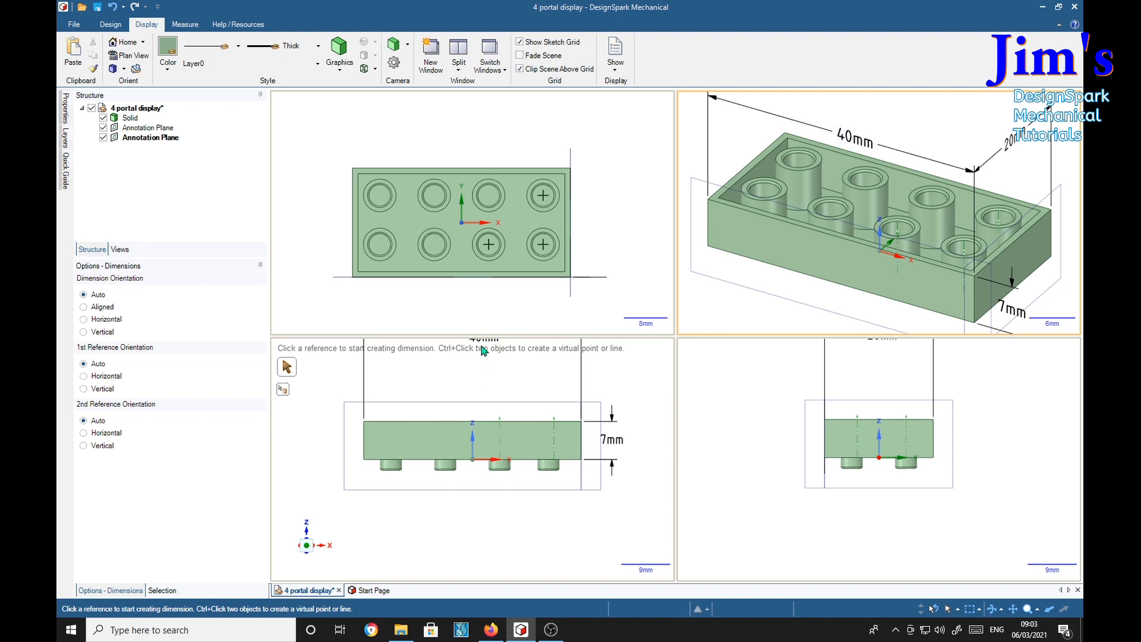
{"action": "mouse_move", "coordinate": [507, 395]}
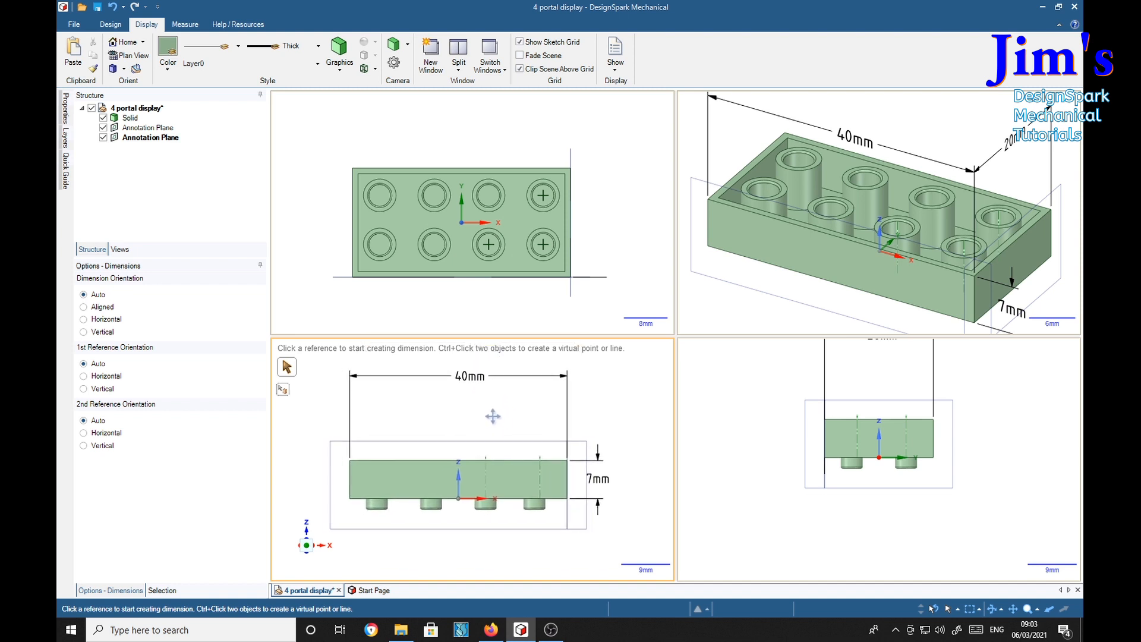
Step: Reposition the front view's 40mm dimension and make the top view the working viewport
{"action": "left_click", "coordinate": [543, 195]}
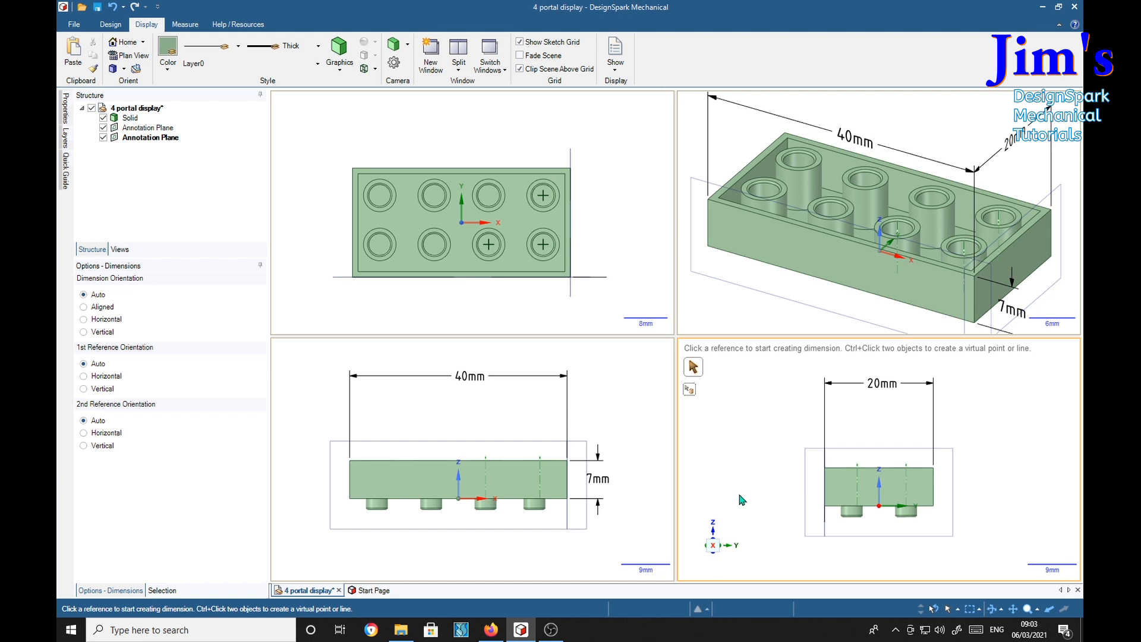
{"action": "mouse_move", "coordinate": [720, 429]}
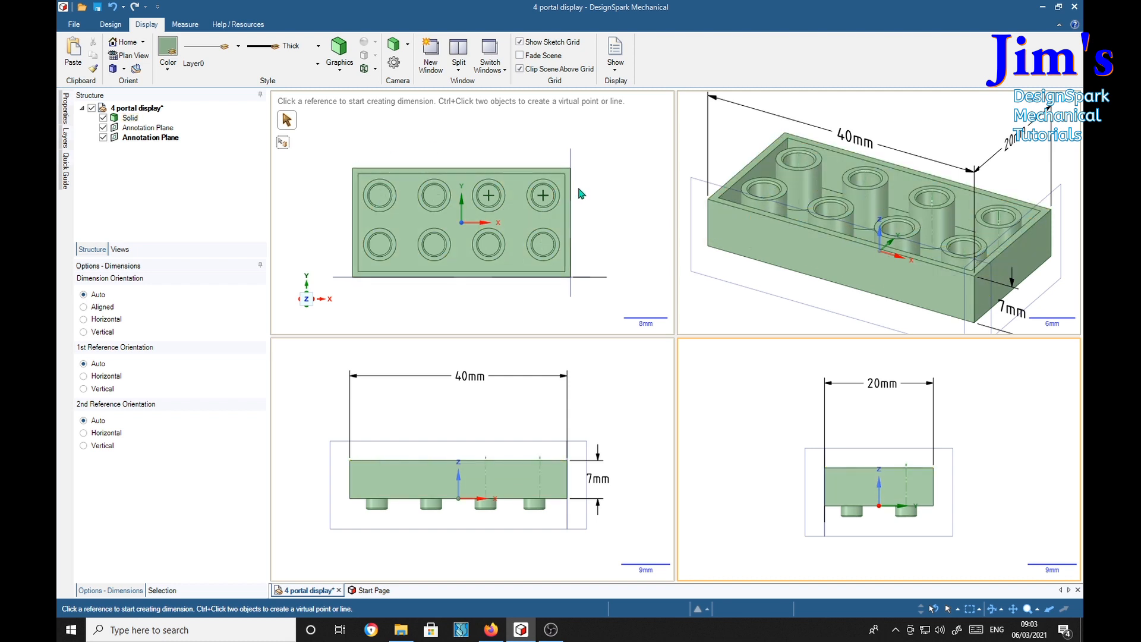
{"action": "left_click", "coordinate": [110, 24]}
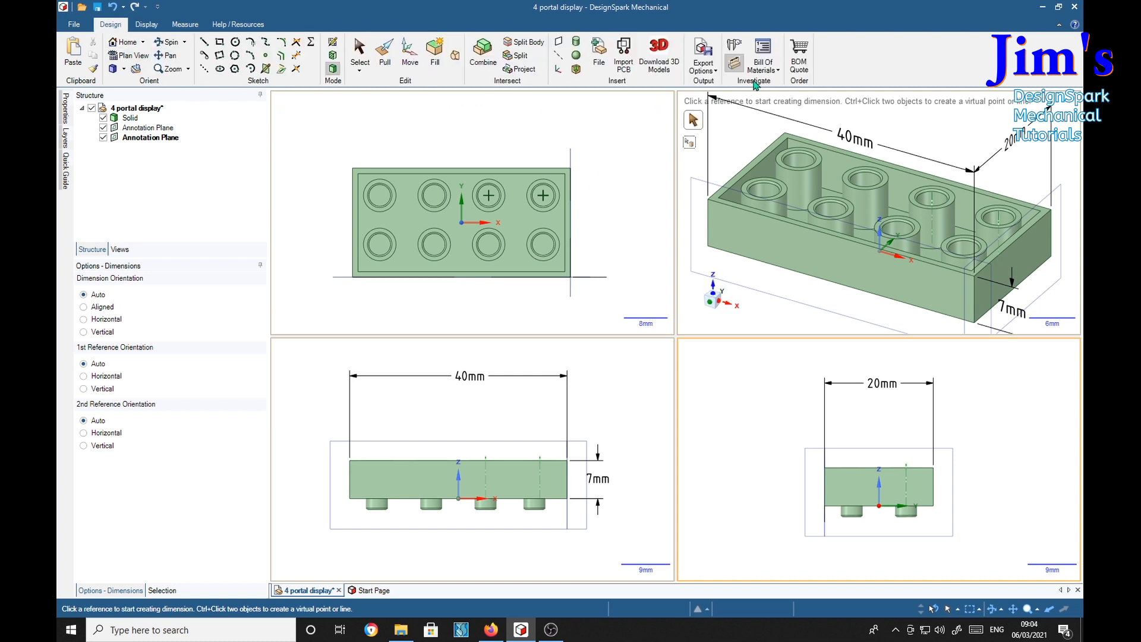
{"action": "mouse_move", "coordinate": [734, 48]}
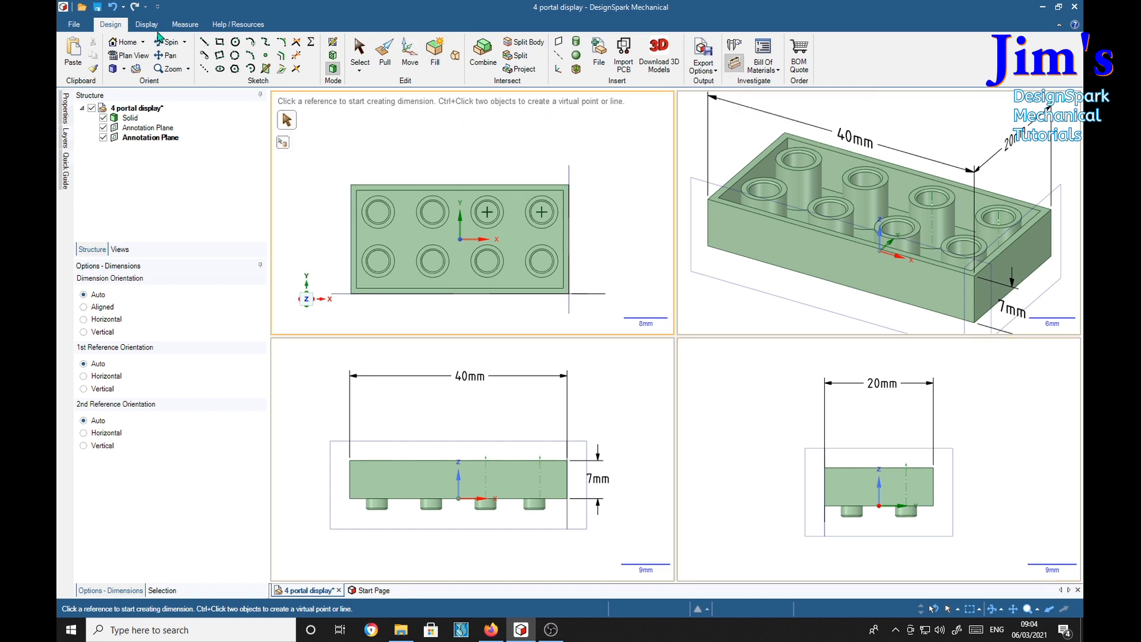
Step: Make the brick's top face the annotation plane and begin its 40mm and 20mm dimensions
{"action": "left_click", "coordinate": [146, 24]}
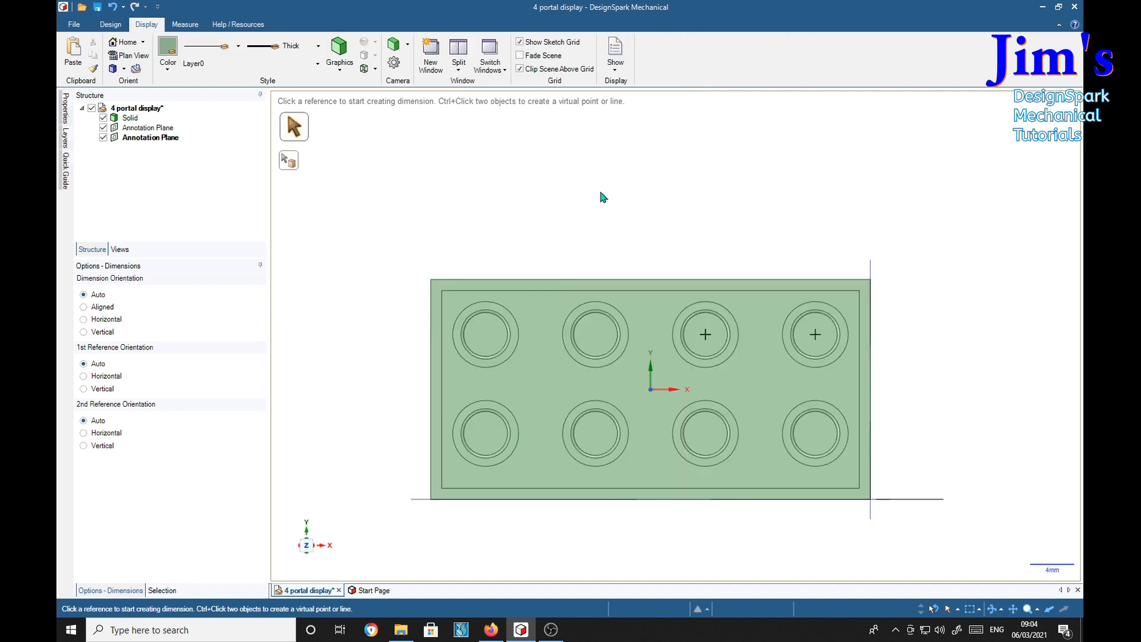
{"action": "left_click", "coordinate": [648, 290]}
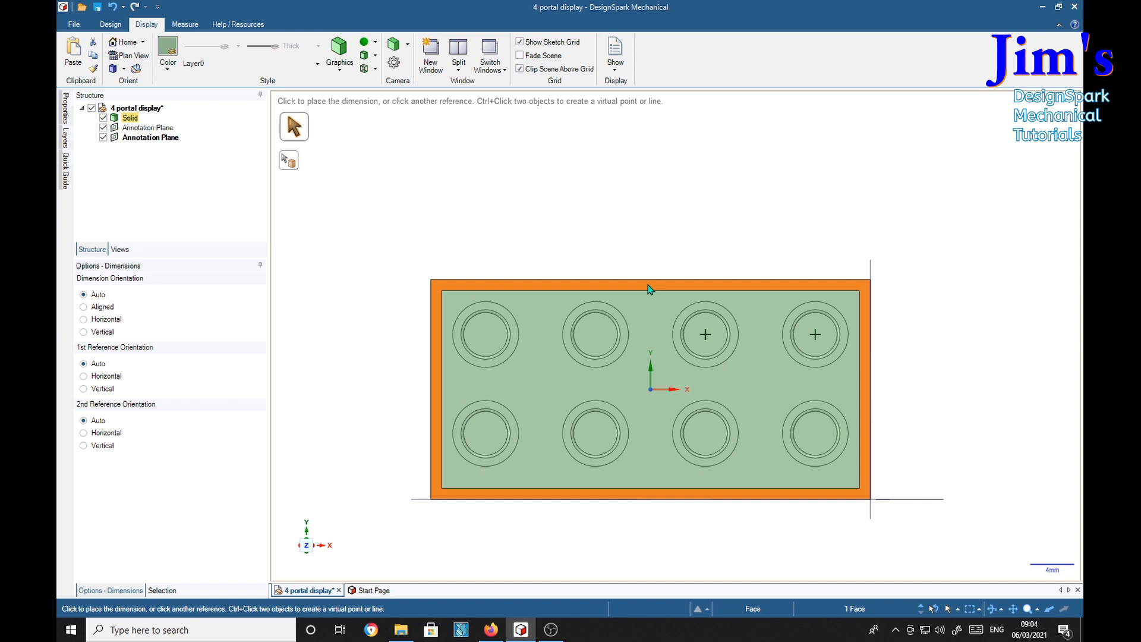
{"action": "right_click", "coordinate": [648, 289]}
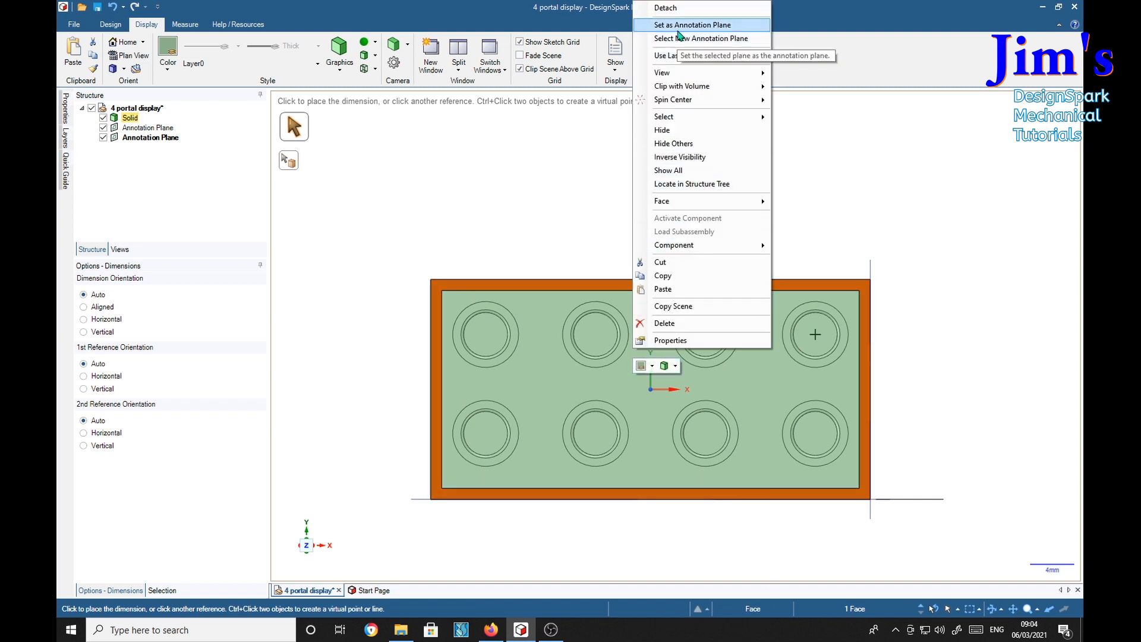
{"action": "left_click", "coordinate": [692, 24]}
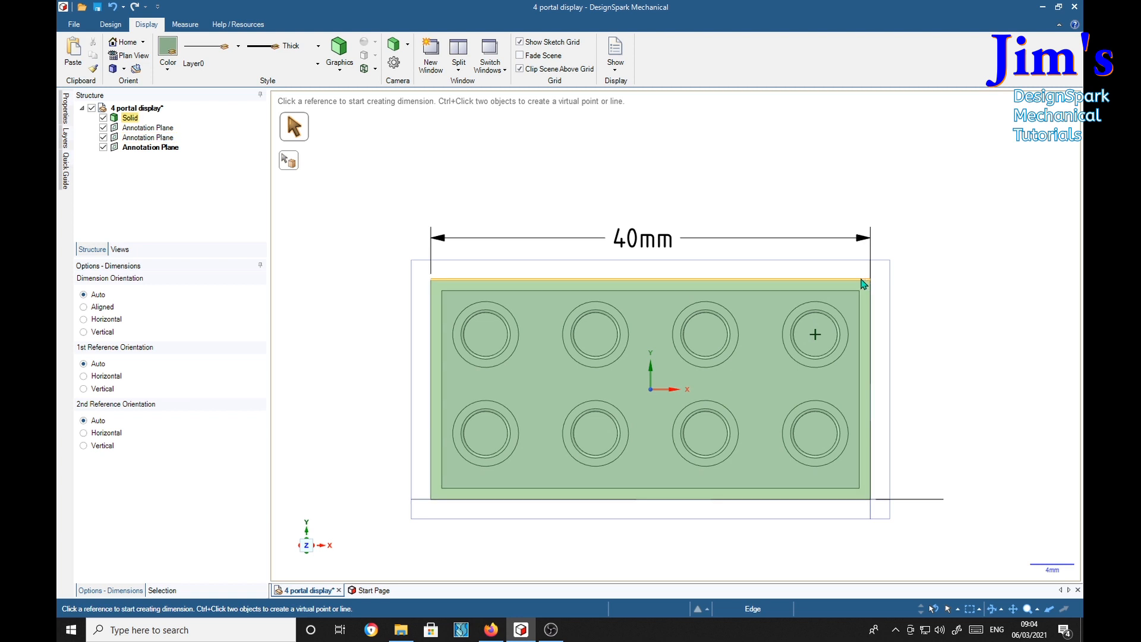
{"action": "left_click", "coordinate": [859, 501]}
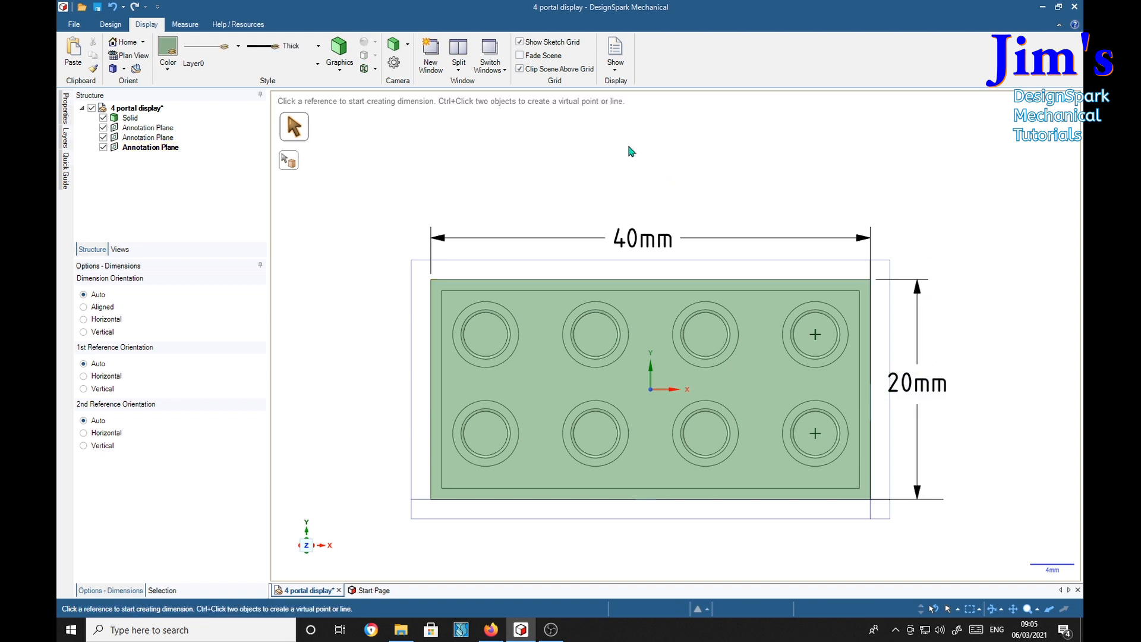
{"action": "mouse_move", "coordinate": [615, 146]}
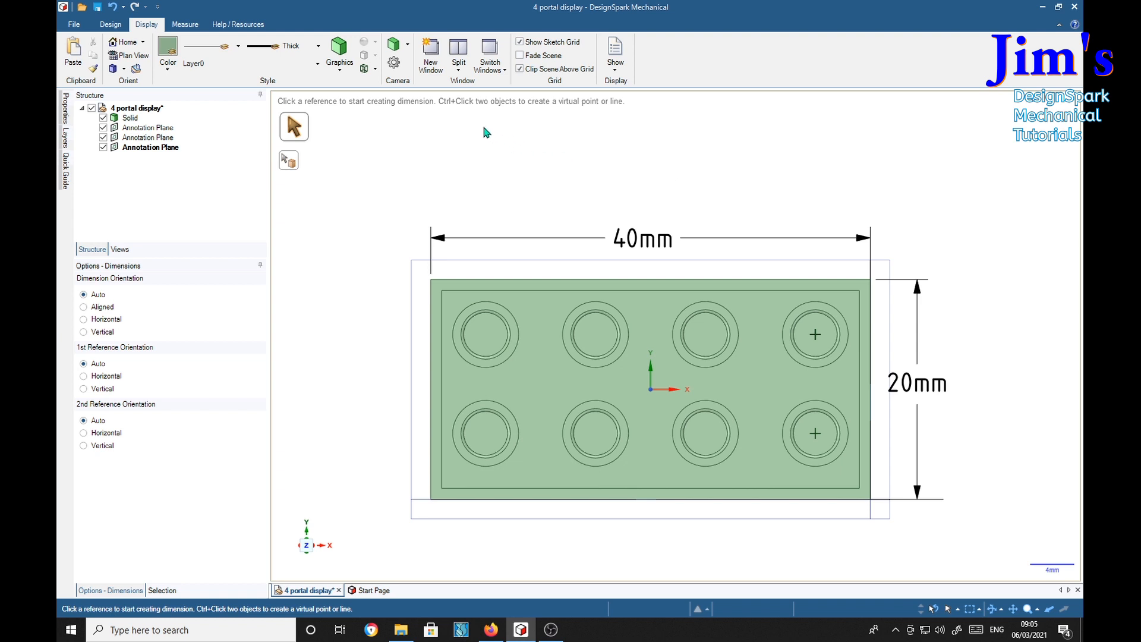
Step: Switch the window layout back to Four Viewports
{"action": "left_click", "coordinate": [458, 55]}
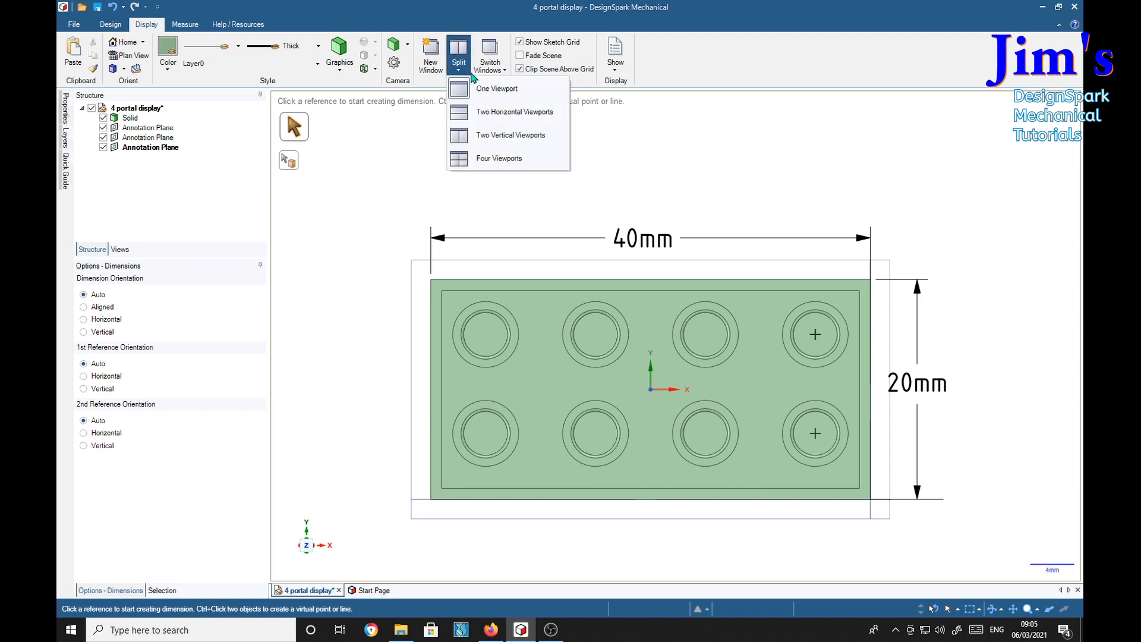
{"action": "left_click", "coordinate": [499, 158]}
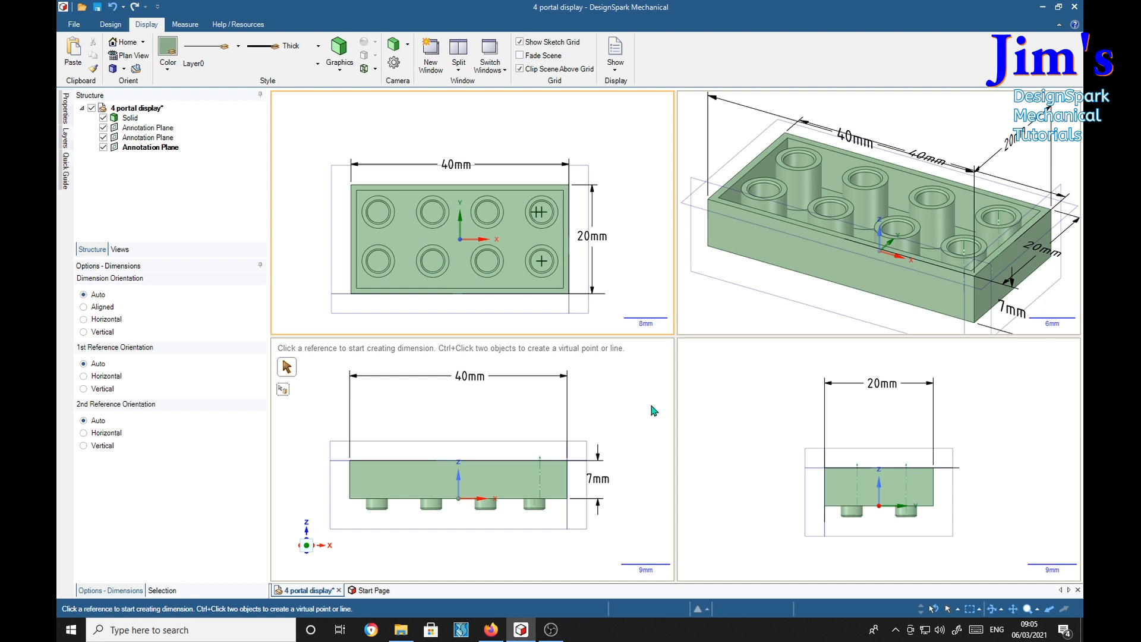
{"action": "mouse_move", "coordinate": [630, 394]}
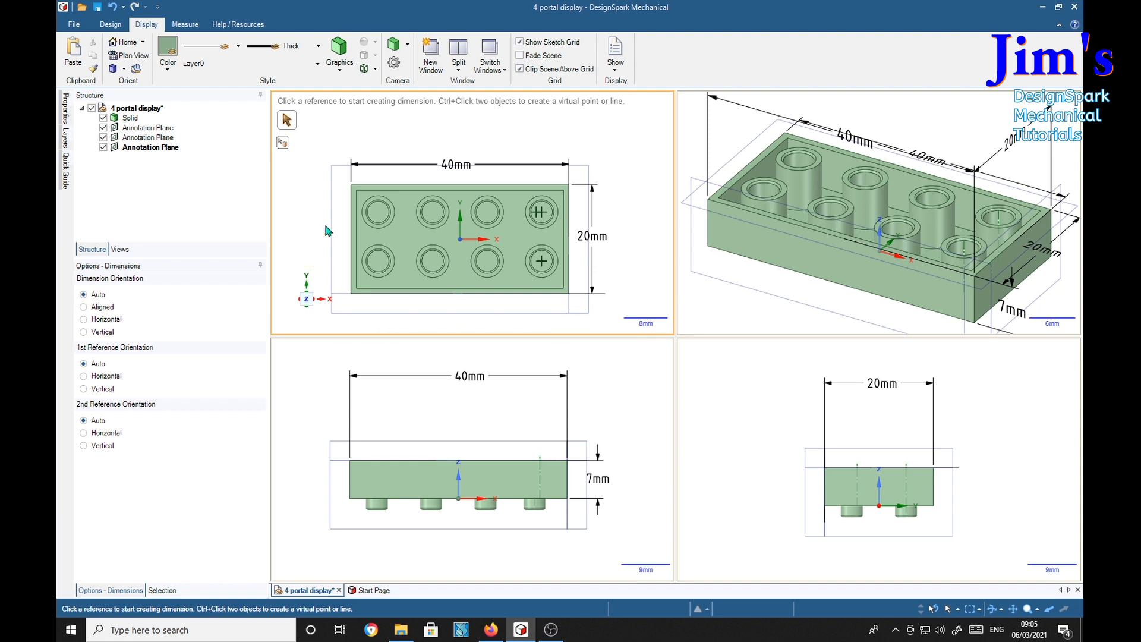
{"action": "mouse_move", "coordinate": [339, 138]}
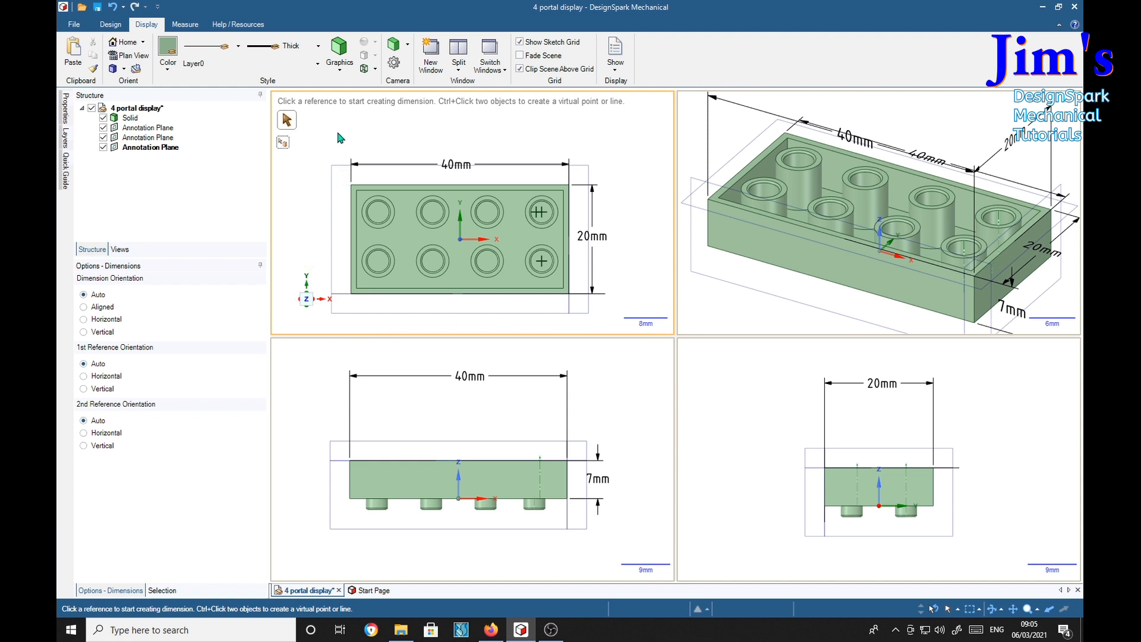
{"action": "mouse_move", "coordinate": [500, 160]}
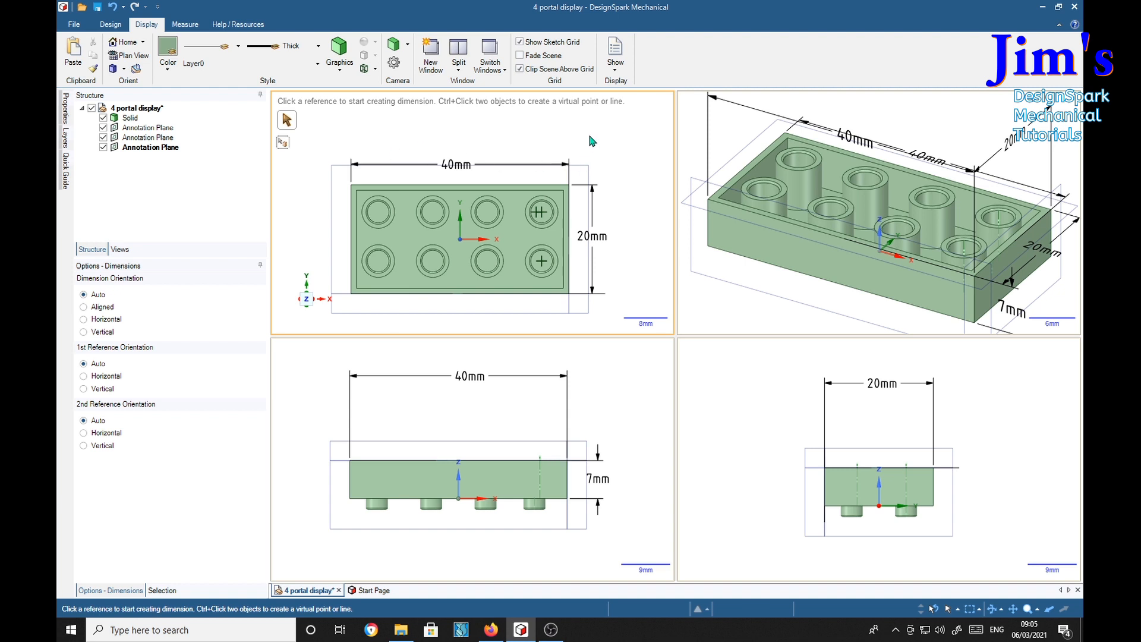
{"action": "mouse_move", "coordinate": [614, 148]}
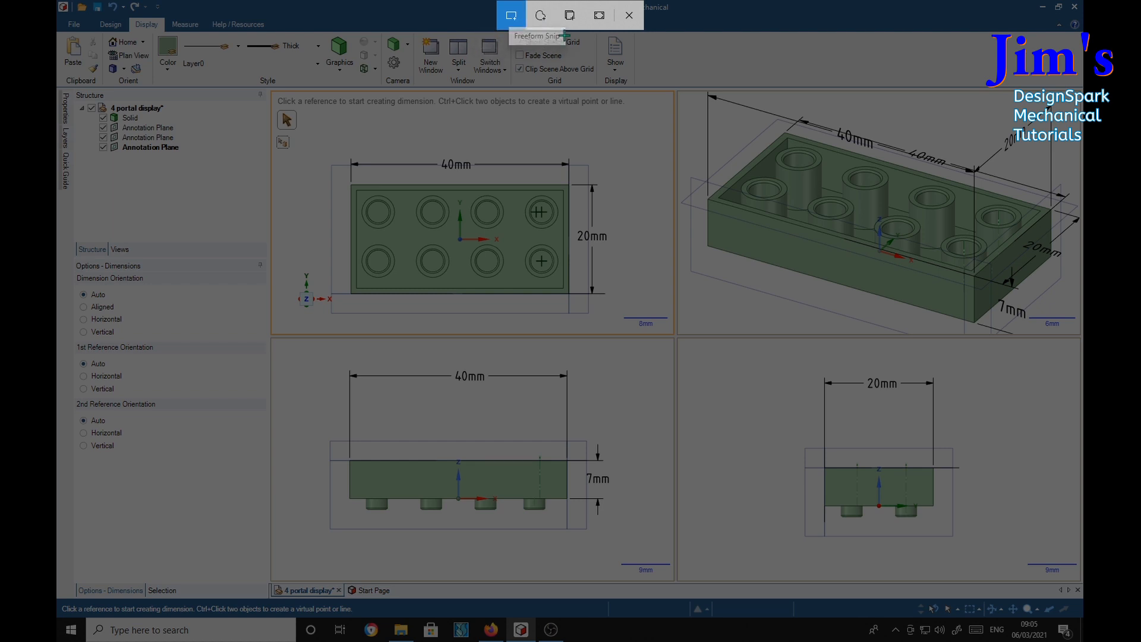
{"action": "mouse_move", "coordinate": [570, 14]}
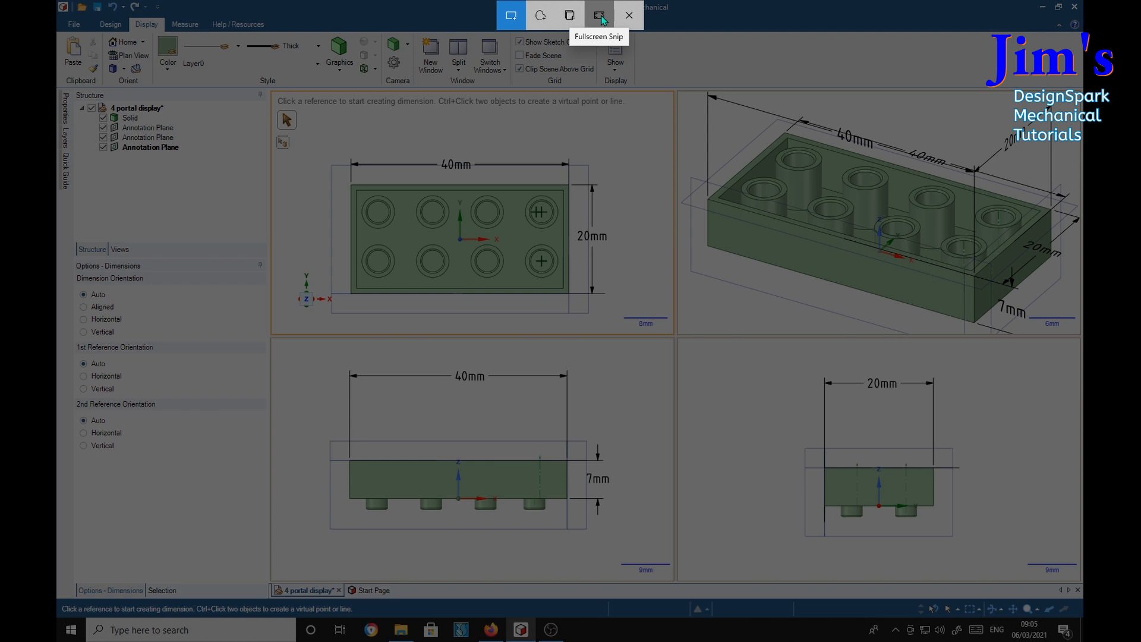
{"action": "mouse_move", "coordinate": [628, 16]}
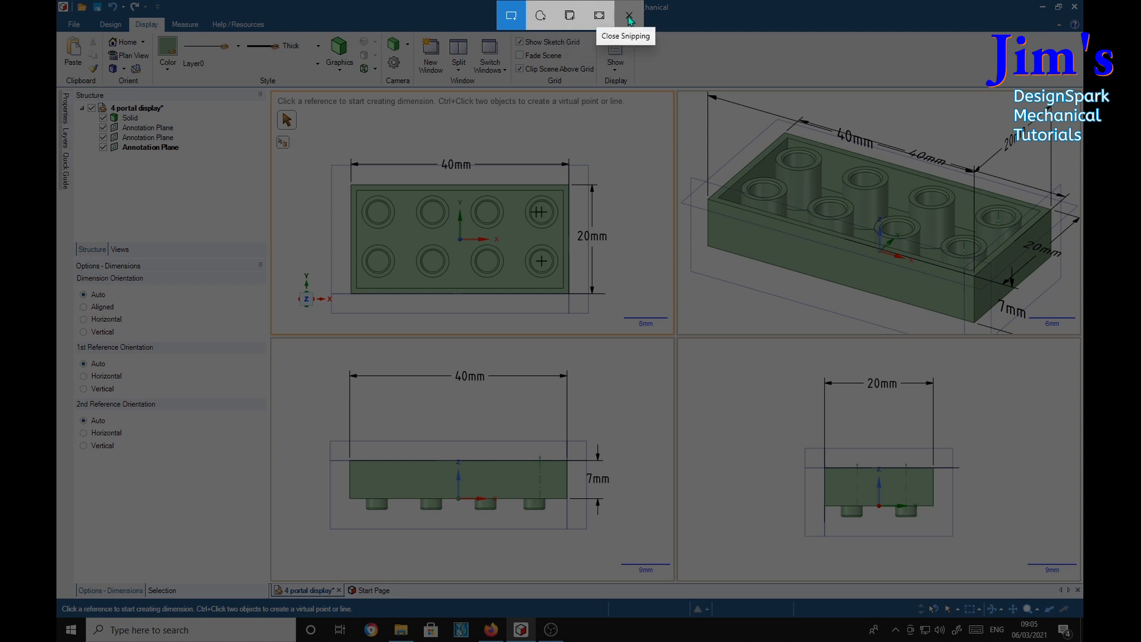
{"action": "mouse_move", "coordinate": [511, 14]}
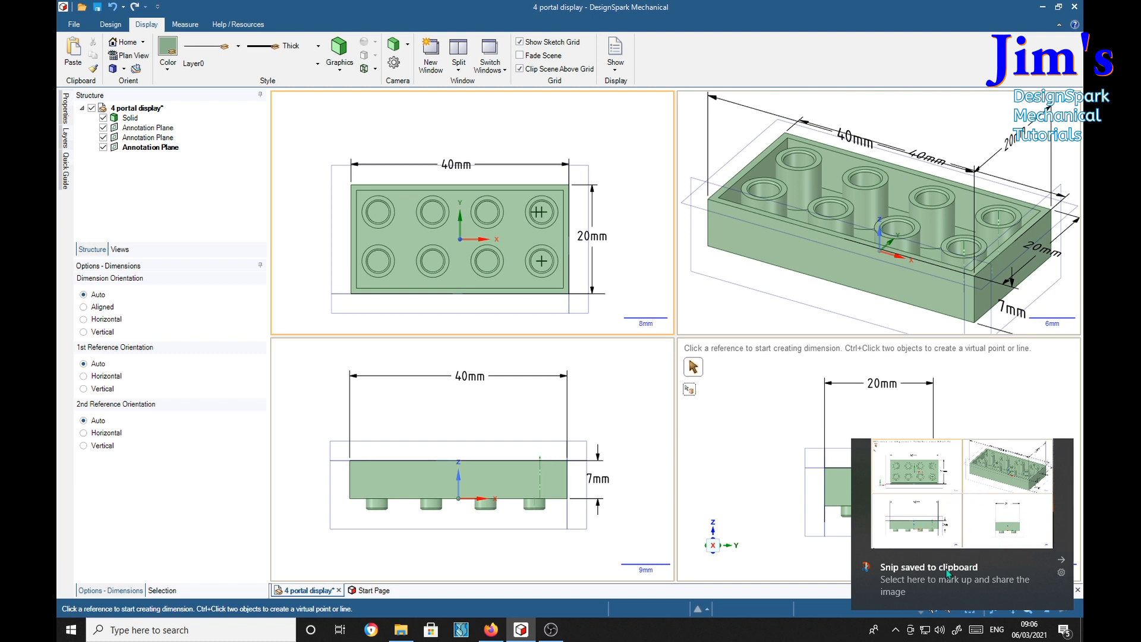
{"action": "mouse_move", "coordinate": [958, 589]}
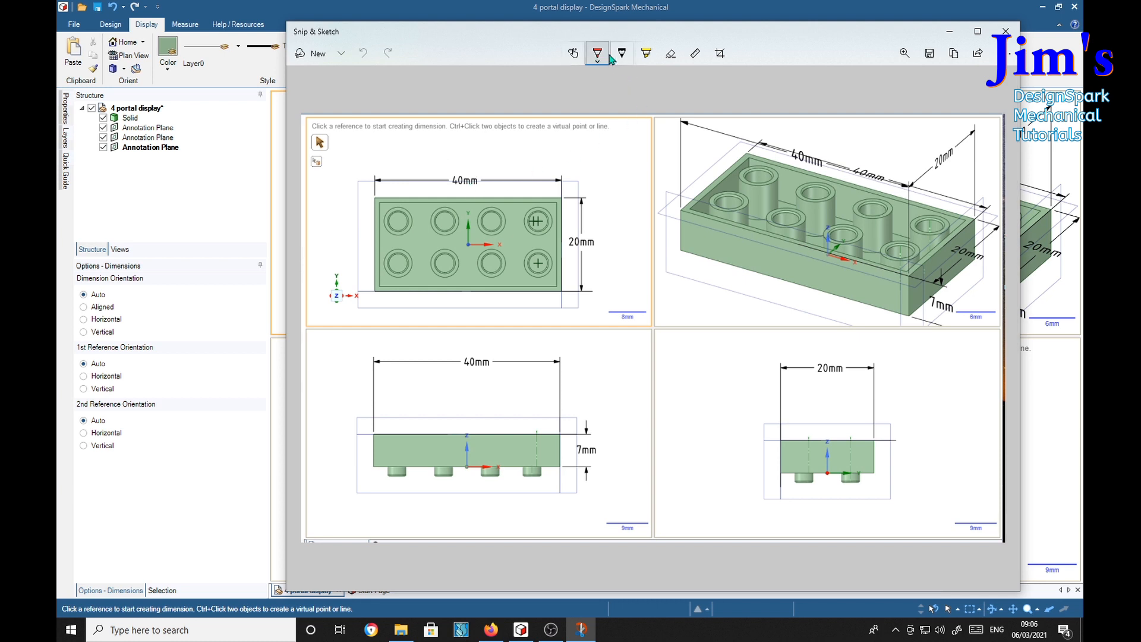
{"action": "mouse_move", "coordinate": [574, 53]}
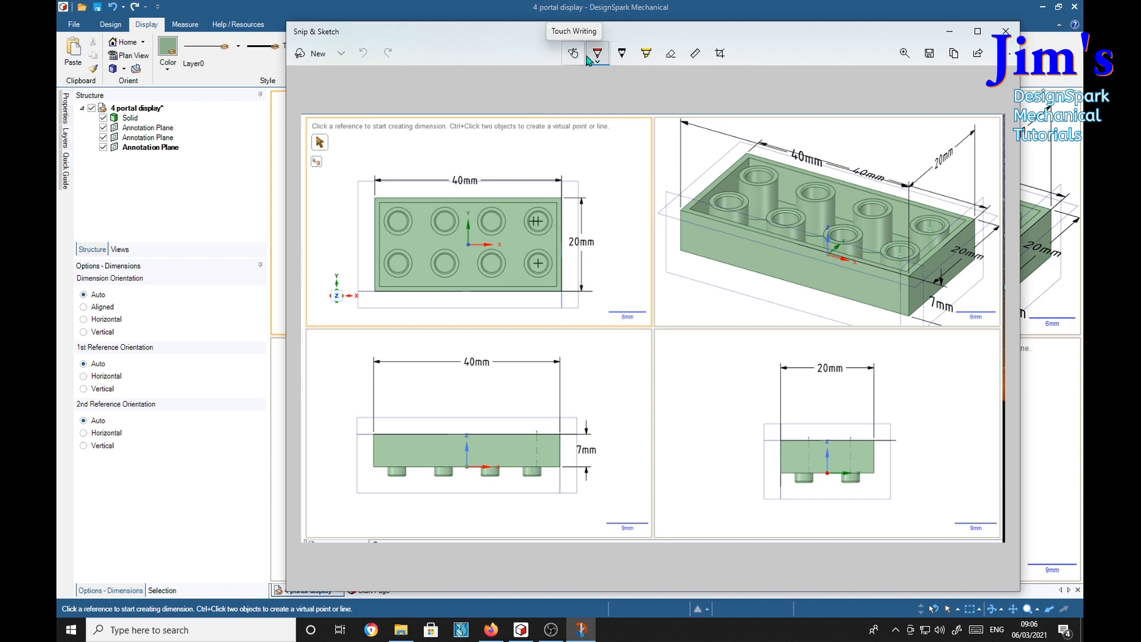
{"action": "mouse_move", "coordinate": [646, 54]}
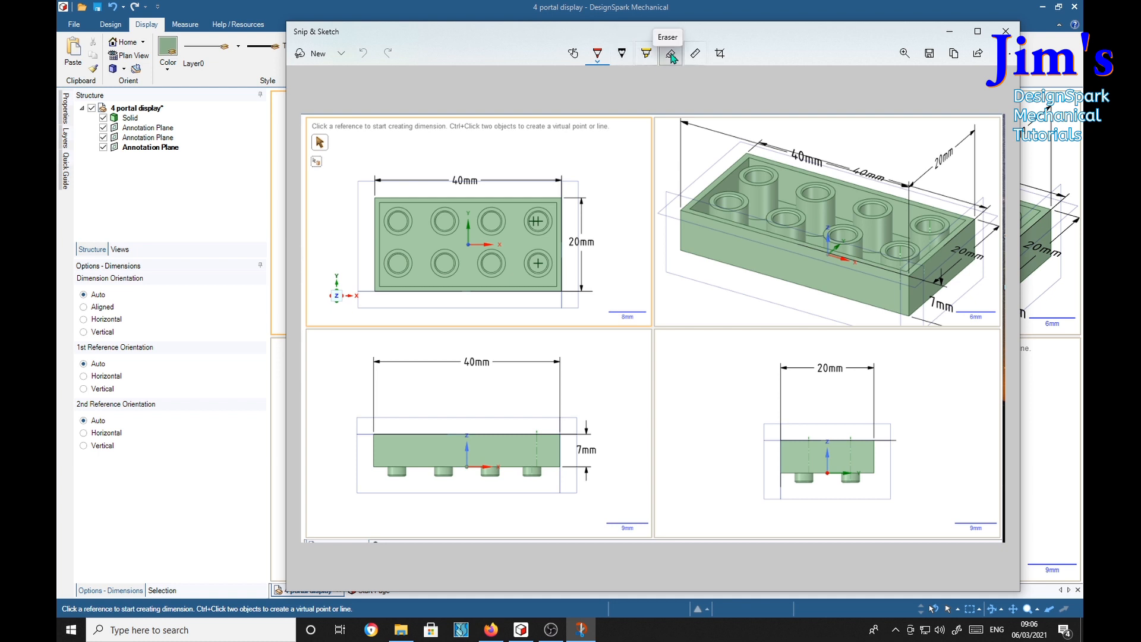
{"action": "mouse_move", "coordinate": [697, 54]}
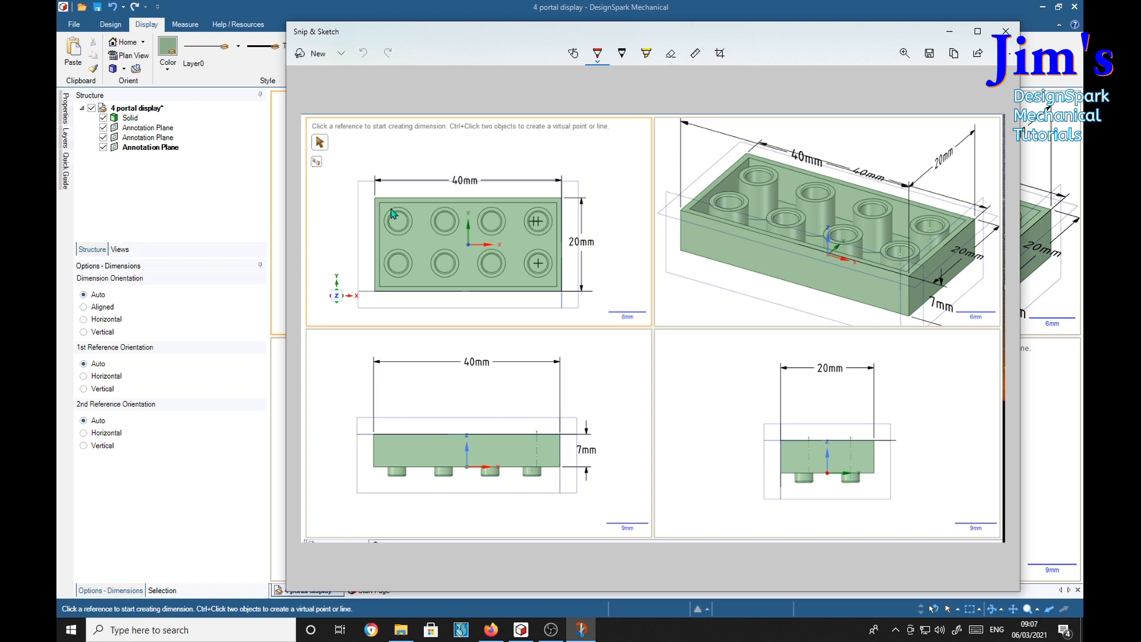
{"action": "mouse_move", "coordinate": [723, 357]}
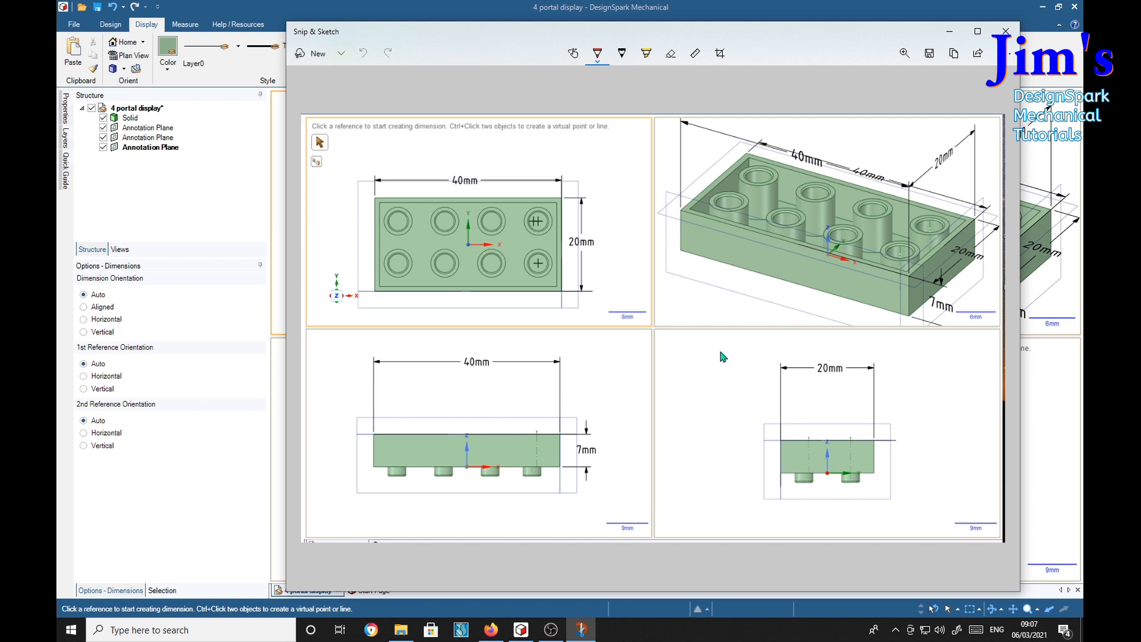
{"action": "mouse_move", "coordinate": [624, 210]}
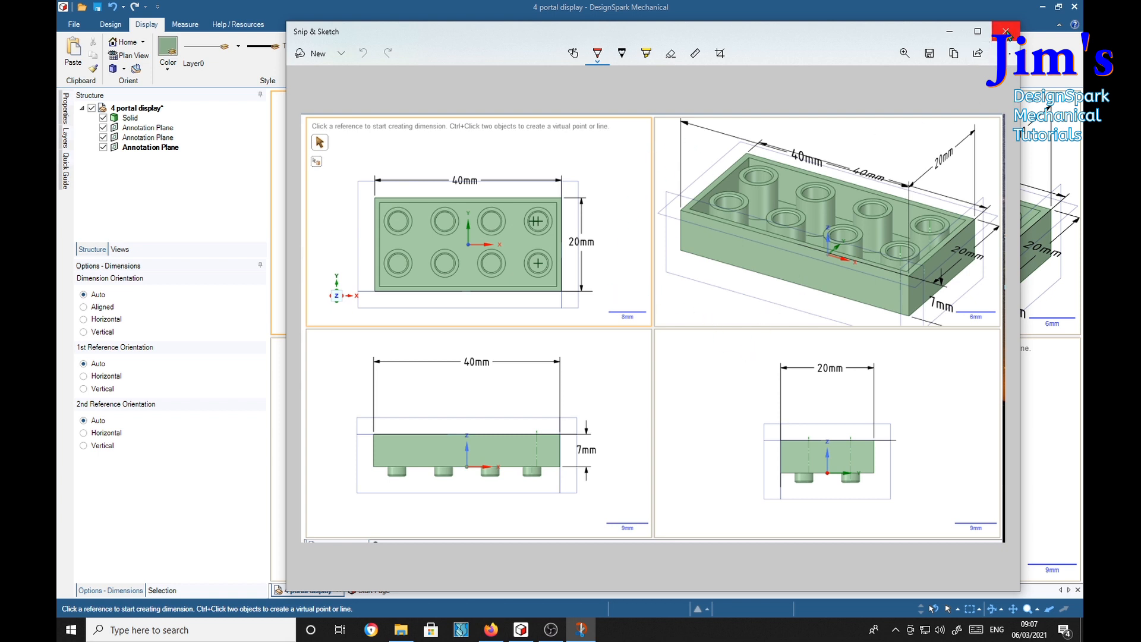
Step: Close the Snip & Sketch window holding the four-view screenshot
{"action": "left_click", "coordinate": [1008, 31]}
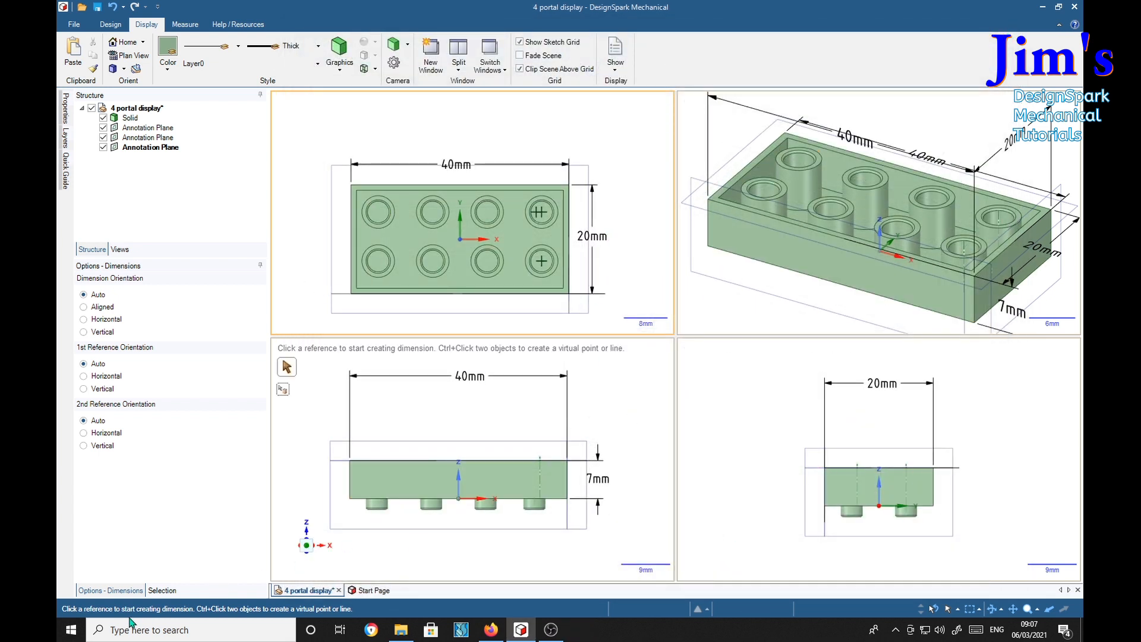
Step: Launch Photoshop CS4 from the taskbar and dismiss the AVG notification
{"action": "left_click", "coordinate": [71, 630]}
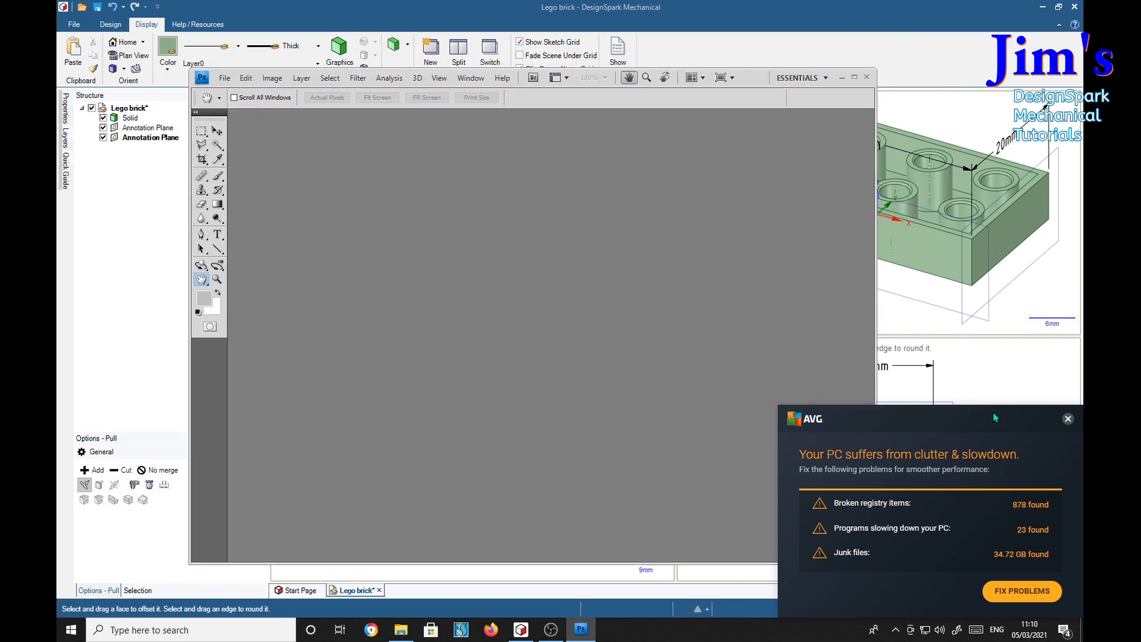
{"action": "mouse_move", "coordinate": [1016, 426]}
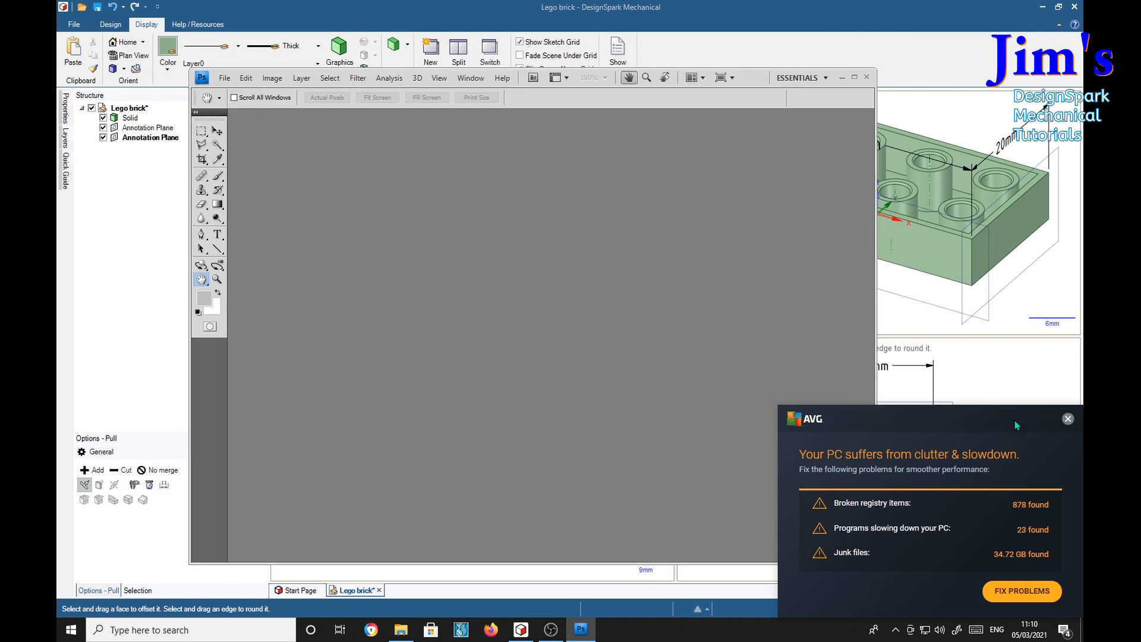
{"action": "mouse_move", "coordinate": [1075, 439]}
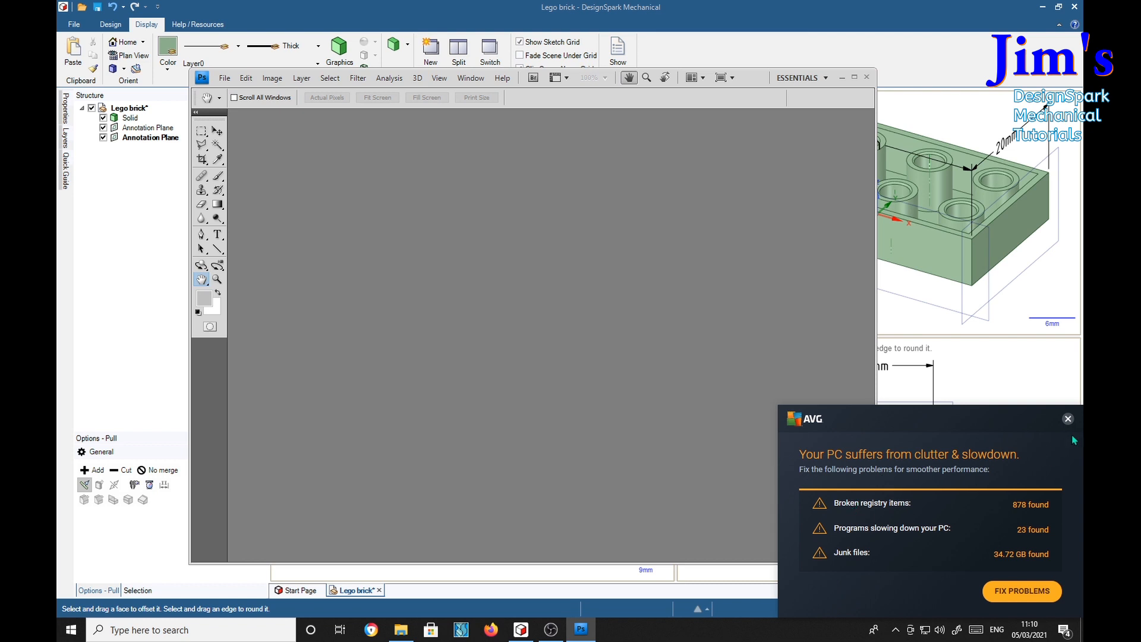
{"action": "left_click", "coordinate": [1068, 418]}
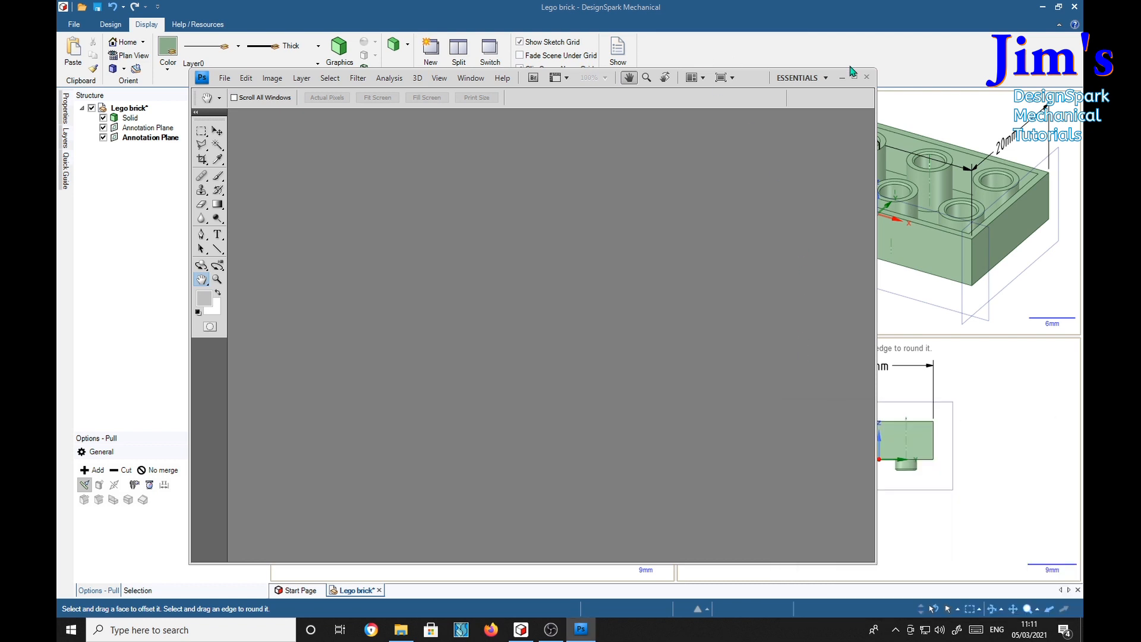
{"action": "mouse_move", "coordinate": [490, 298]}
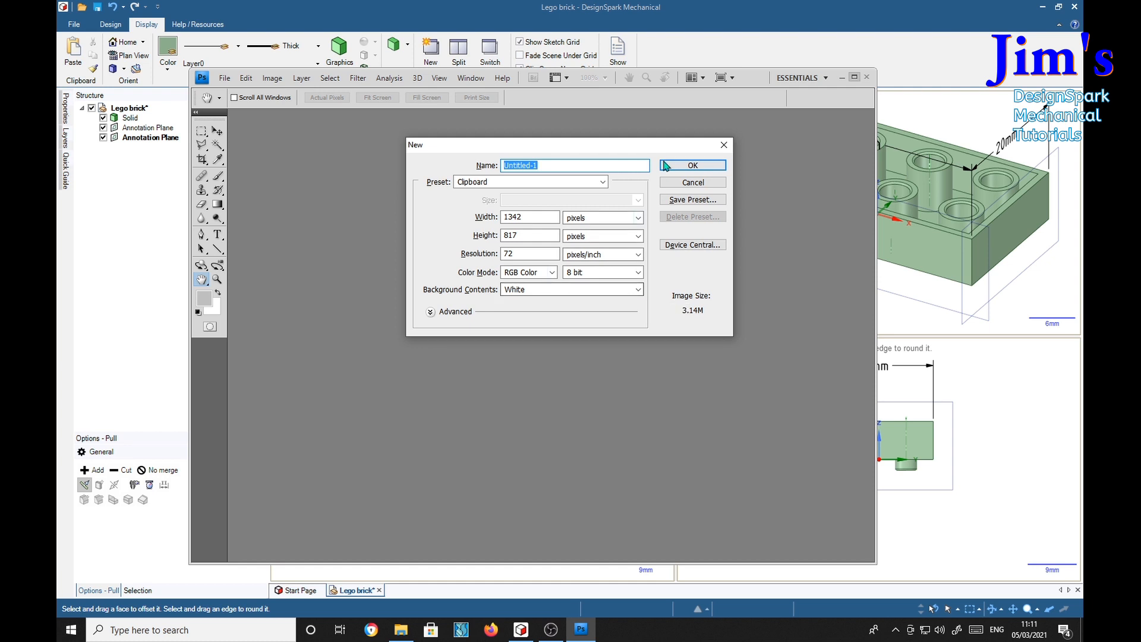
Step: Accept the Clipboard-preset new image so the brick screenshot can be pasted
{"action": "left_click", "coordinate": [690, 165]}
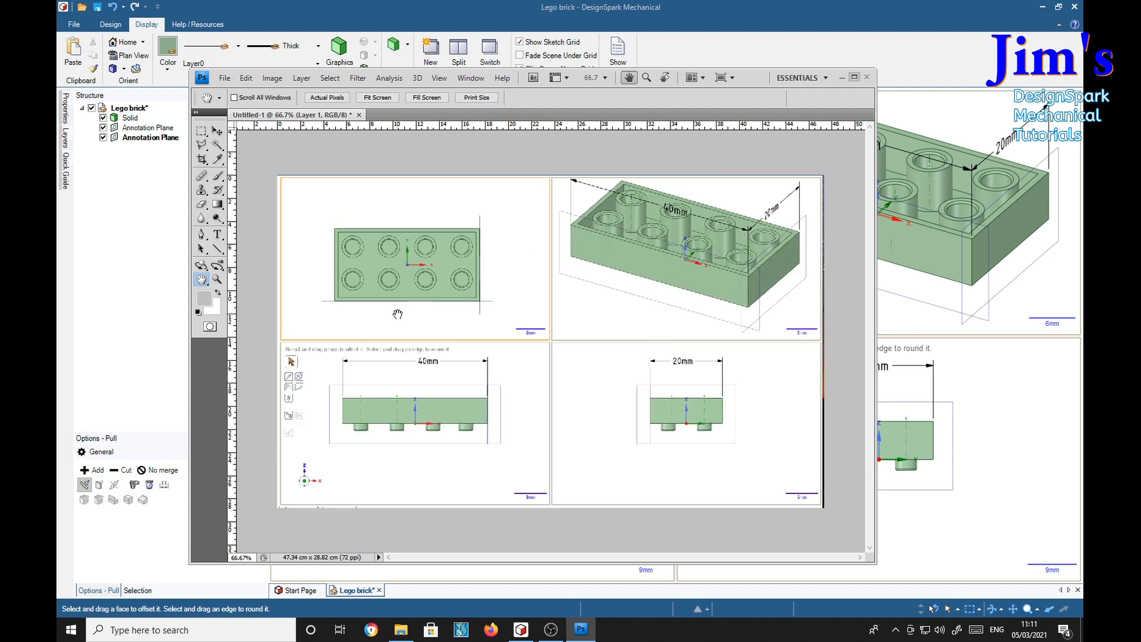
{"action": "mouse_move", "coordinate": [433, 330]}
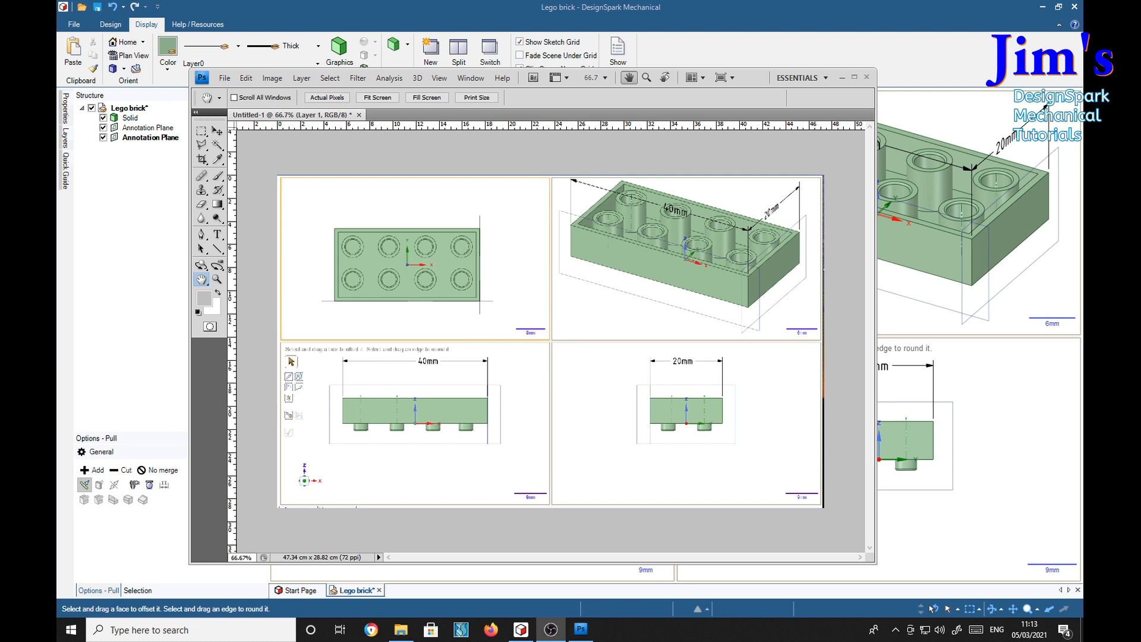
{"action": "mouse_move", "coordinate": [220, 134]}
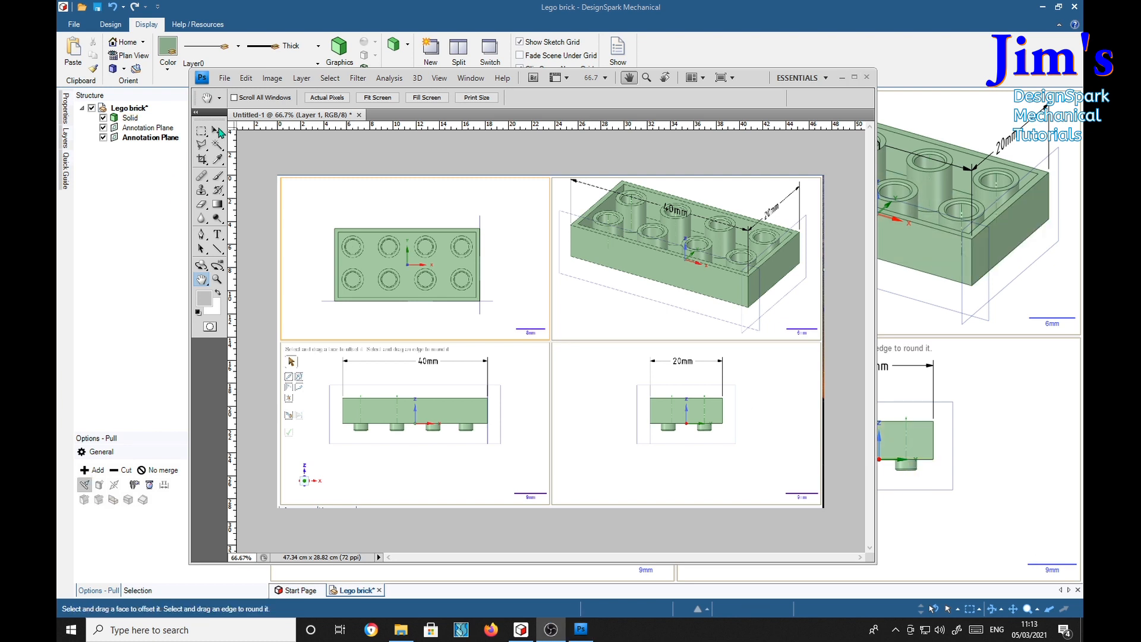
Step: Set the print page setup to A3 297x420mm landscape on the Epson Stylus Photo 1500
{"action": "left_click", "coordinate": [224, 78]}
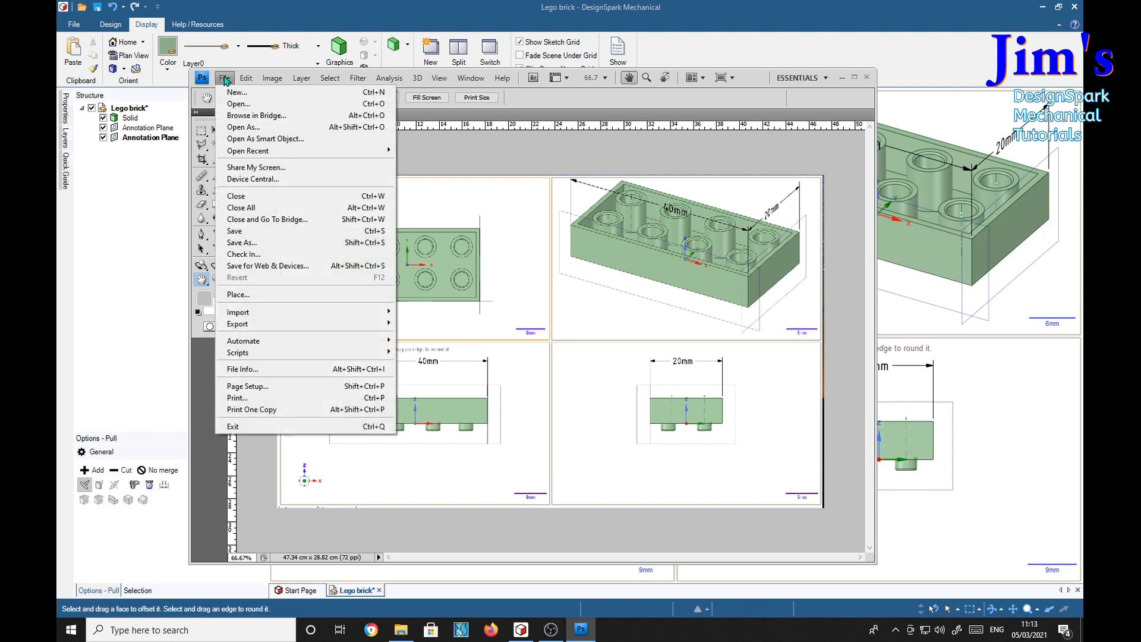
{"action": "mouse_move", "coordinate": [236, 398]}
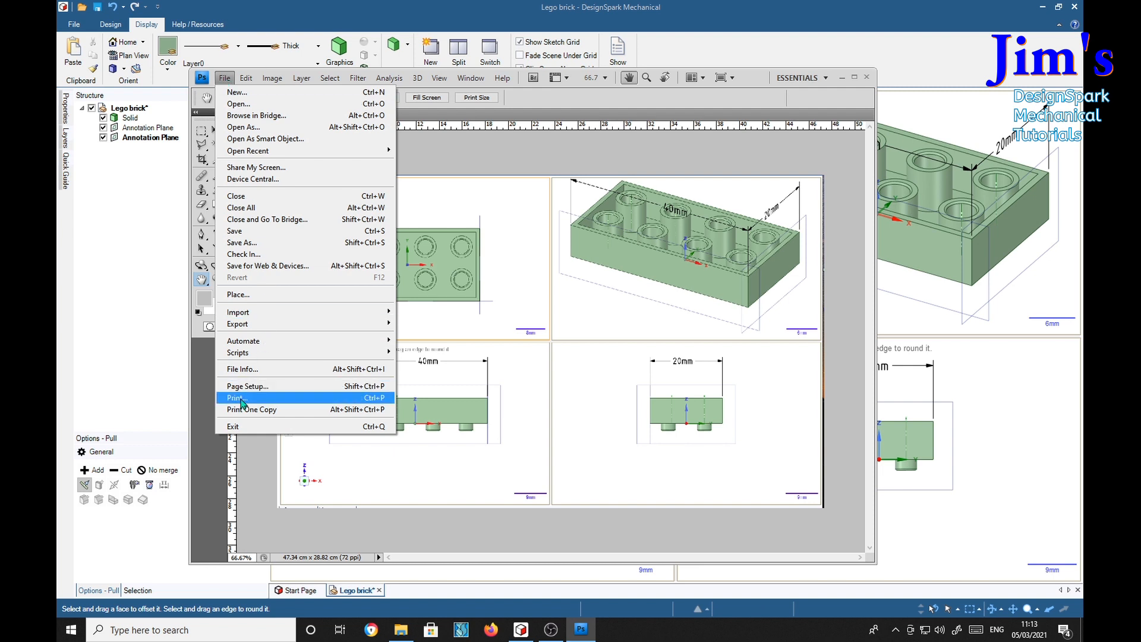
{"action": "left_click", "coordinate": [238, 397]}
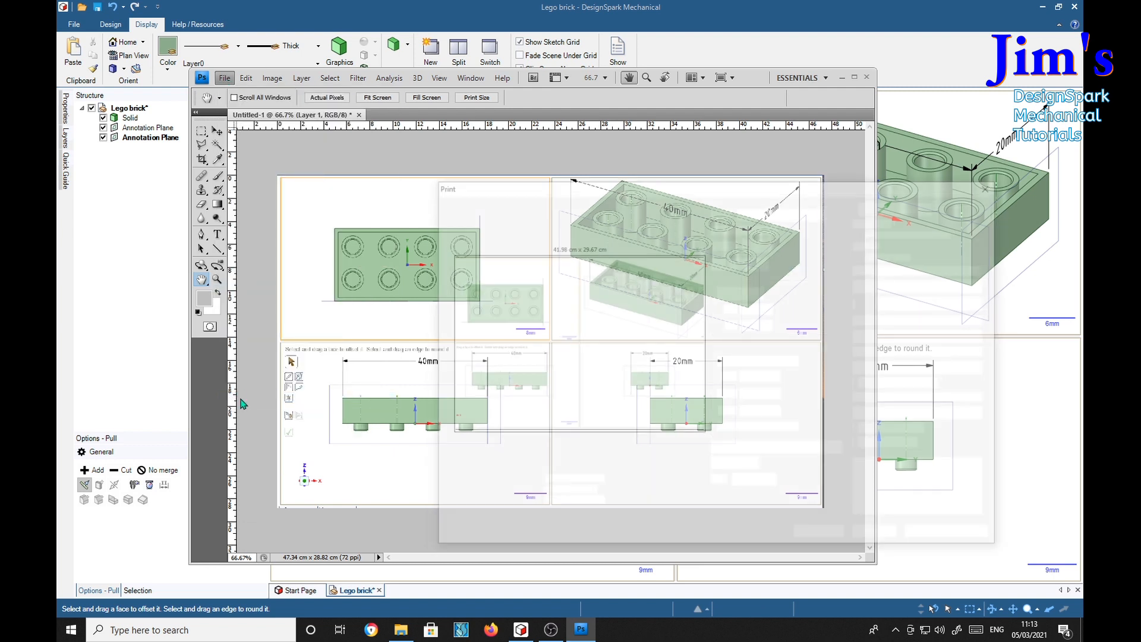
{"action": "left_click", "coordinate": [224, 78]}
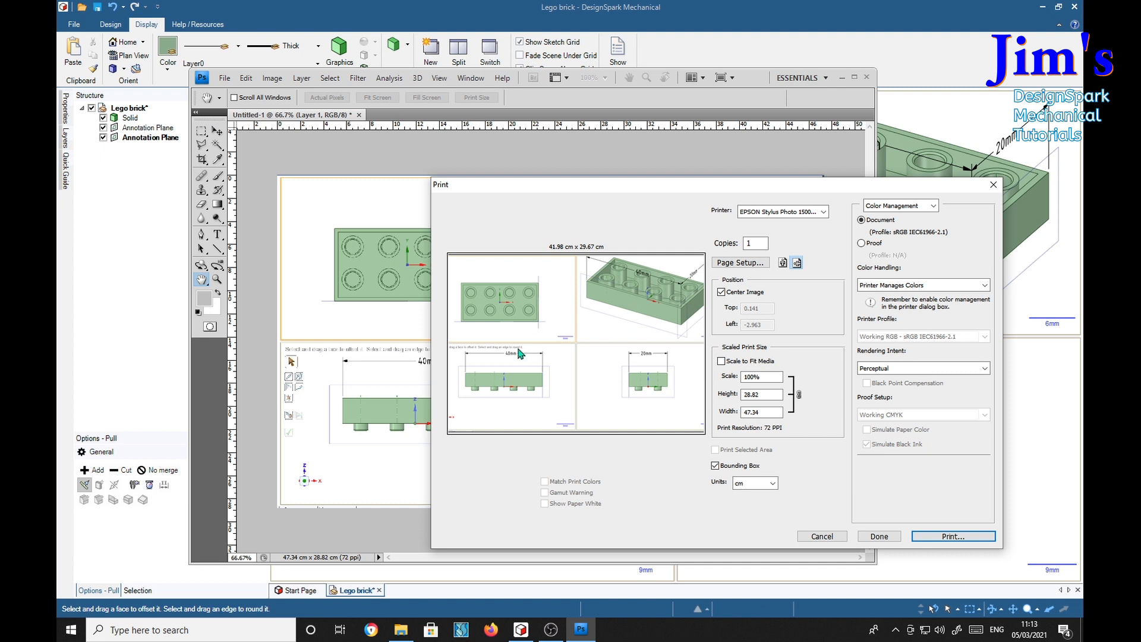
{"action": "mouse_move", "coordinate": [755, 271]}
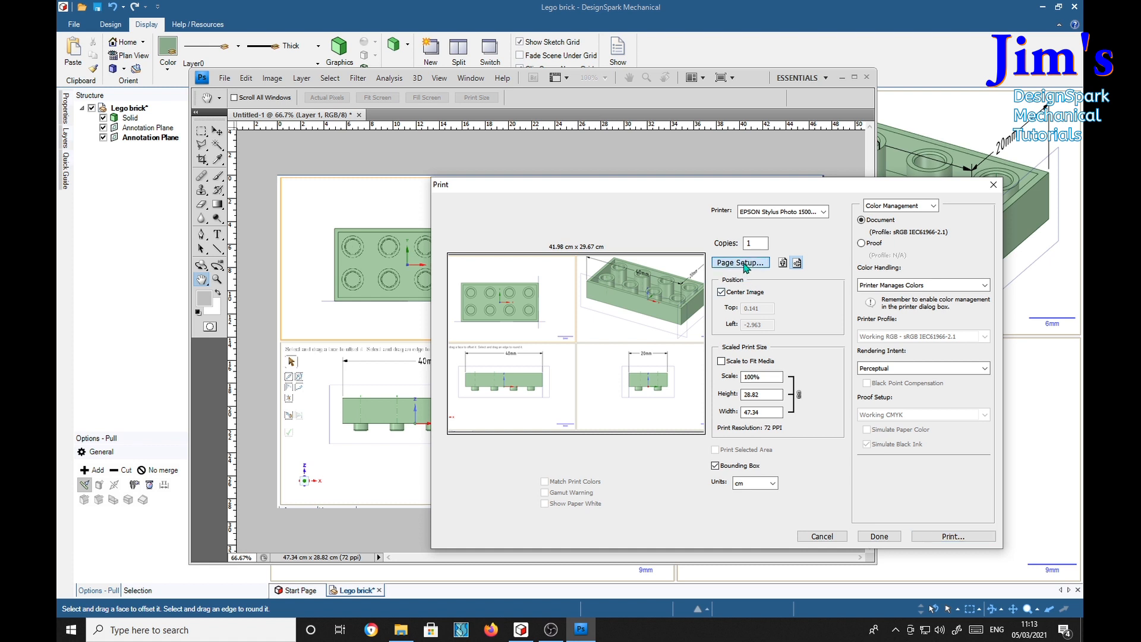
{"action": "left_click", "coordinate": [739, 262]}
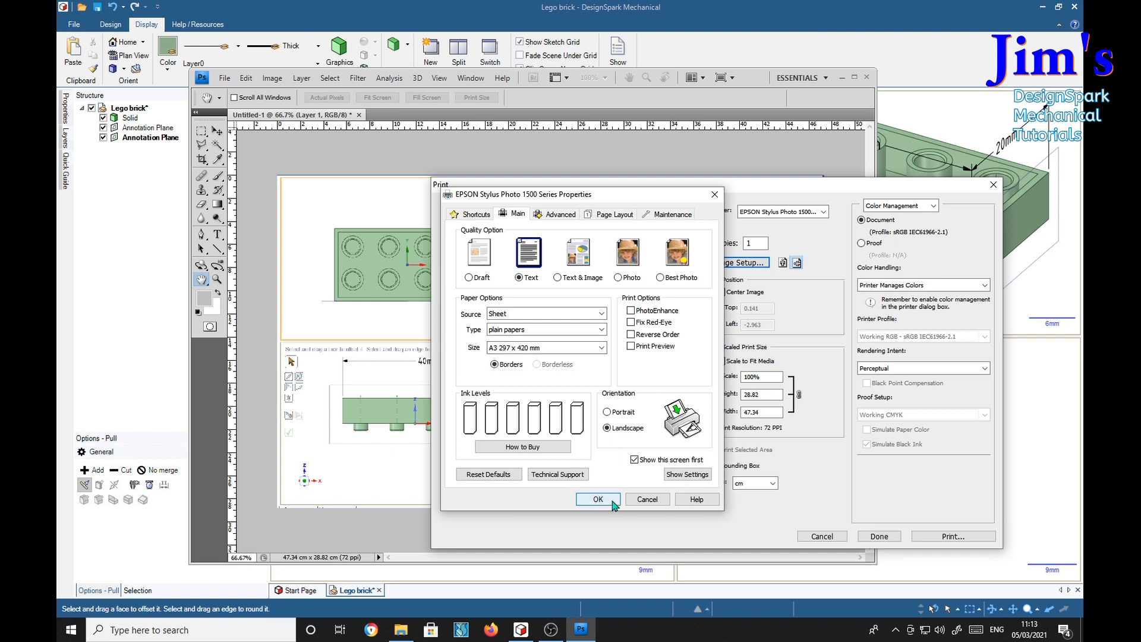
{"action": "left_click", "coordinate": [597, 500]}
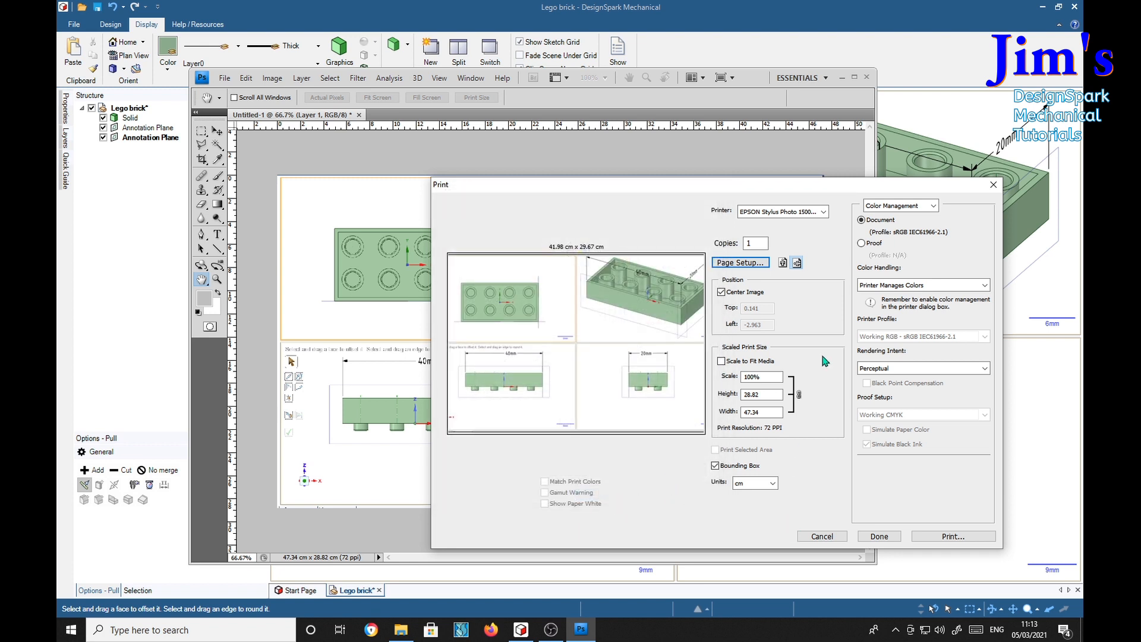
Step: Start printing the brick image, reaching the clipping warning
{"action": "left_click", "coordinate": [922, 285]}
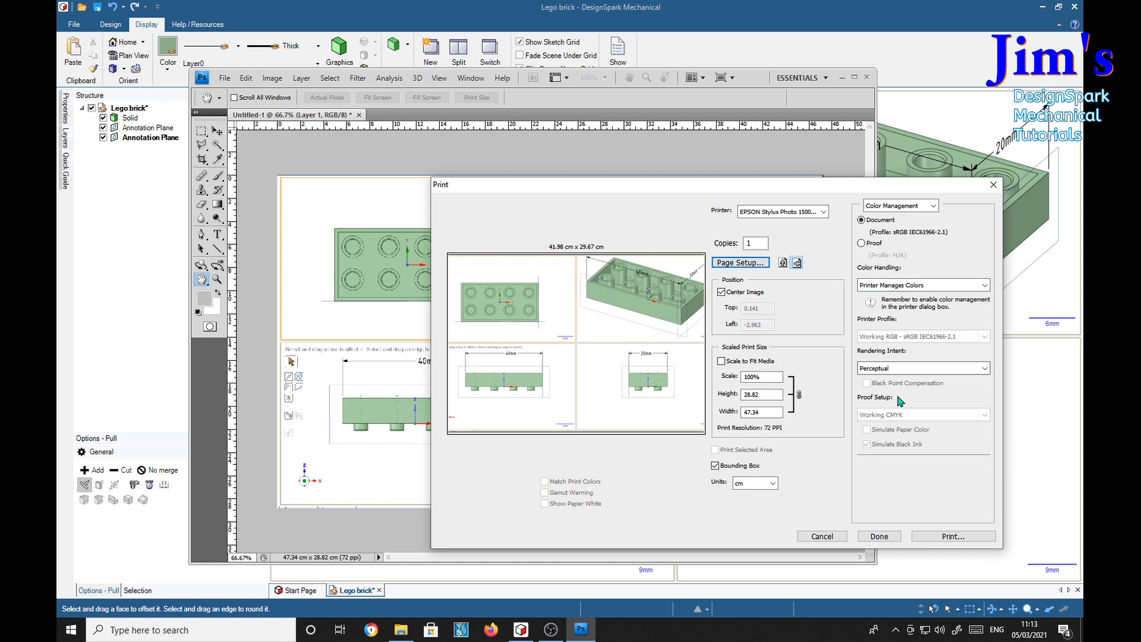
{"action": "mouse_move", "coordinate": [778, 308]}
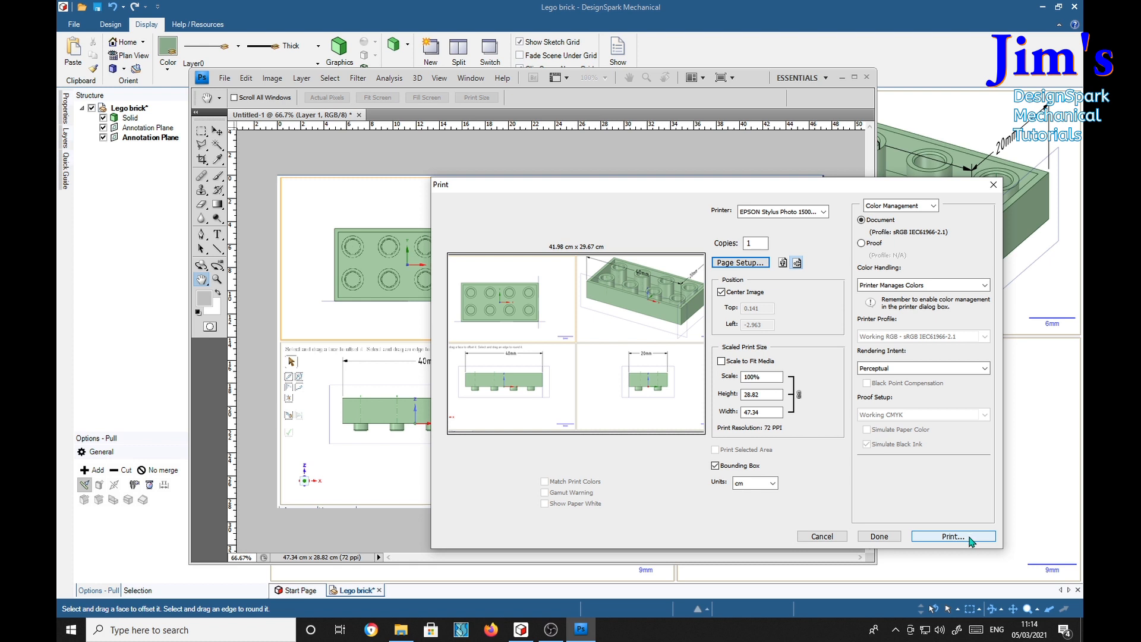
{"action": "left_click", "coordinate": [953, 537]}
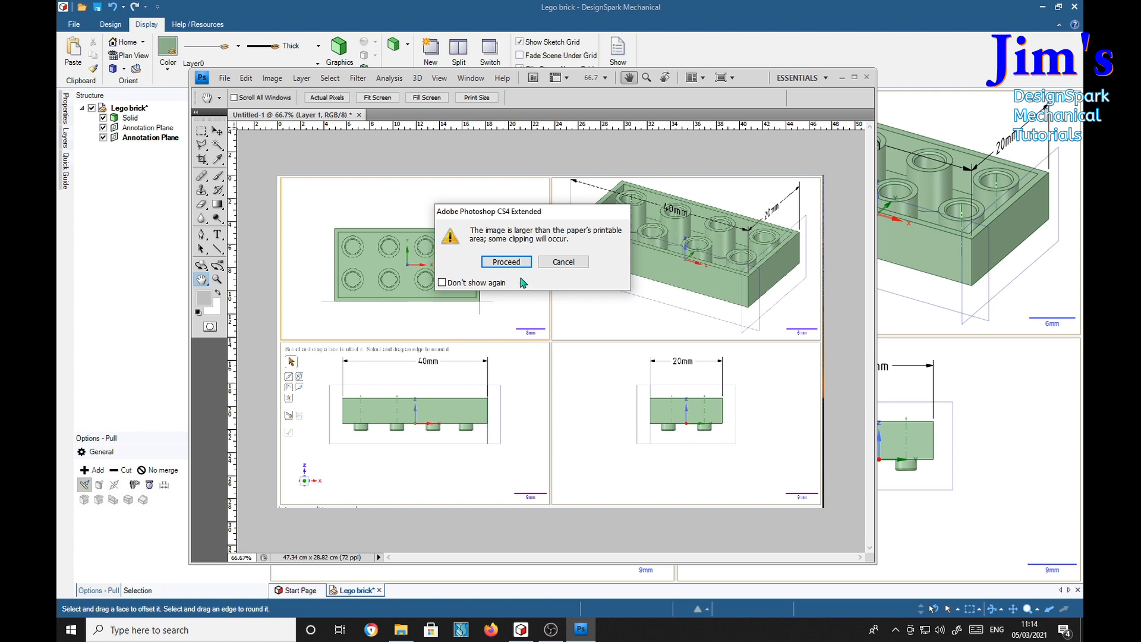
{"action": "mouse_move", "coordinate": [565, 238]}
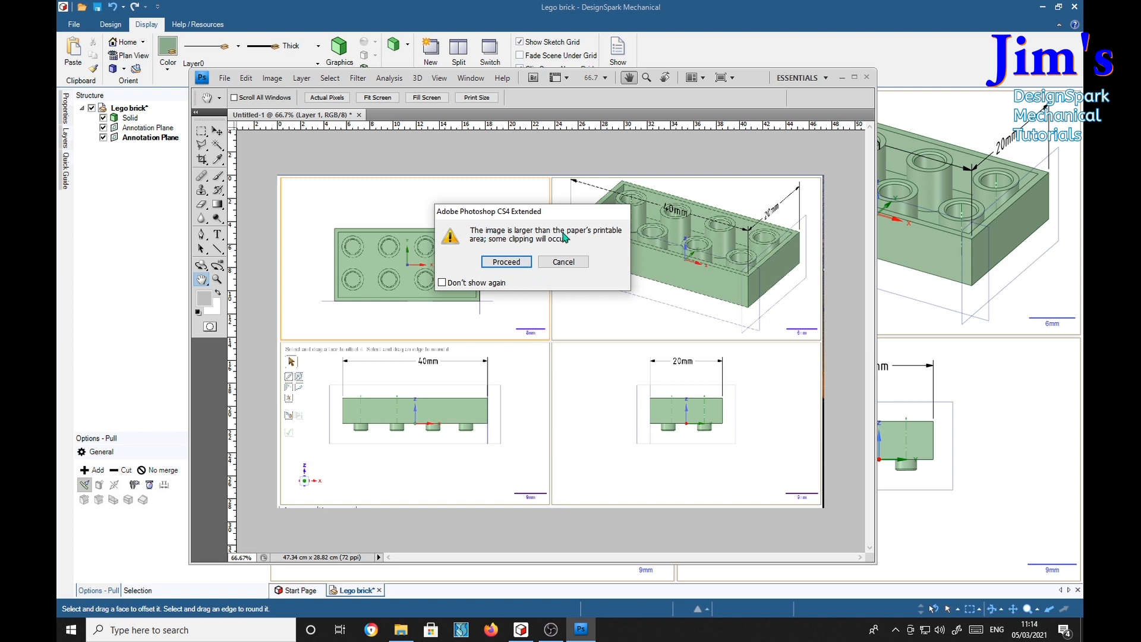
{"action": "mouse_move", "coordinate": [489, 241]}
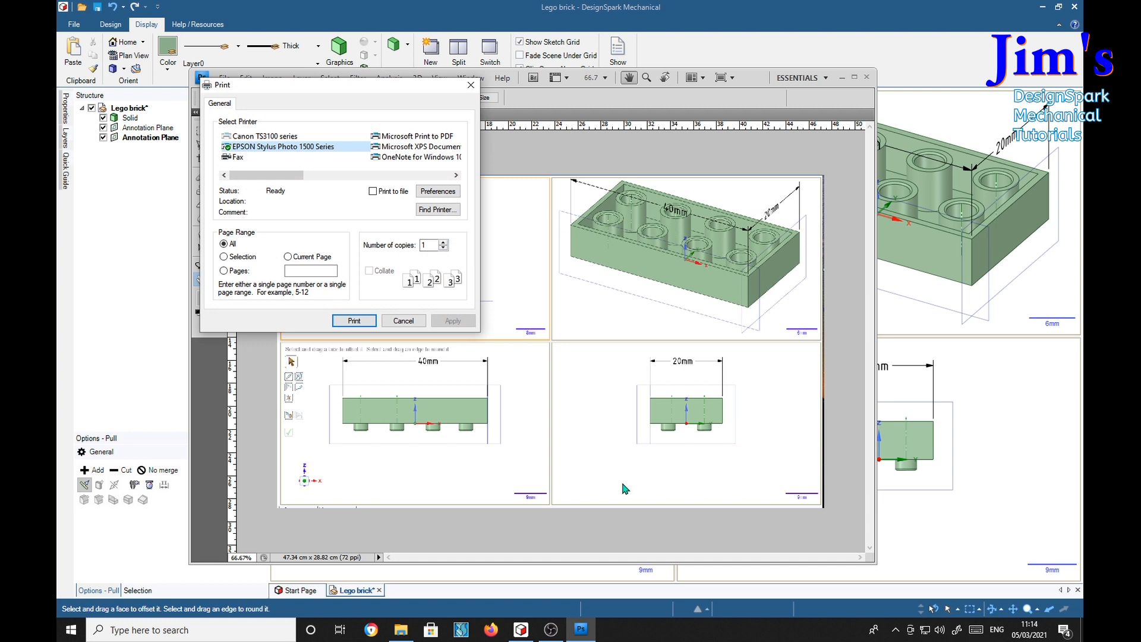
{"action": "mouse_move", "coordinate": [608, 492]}
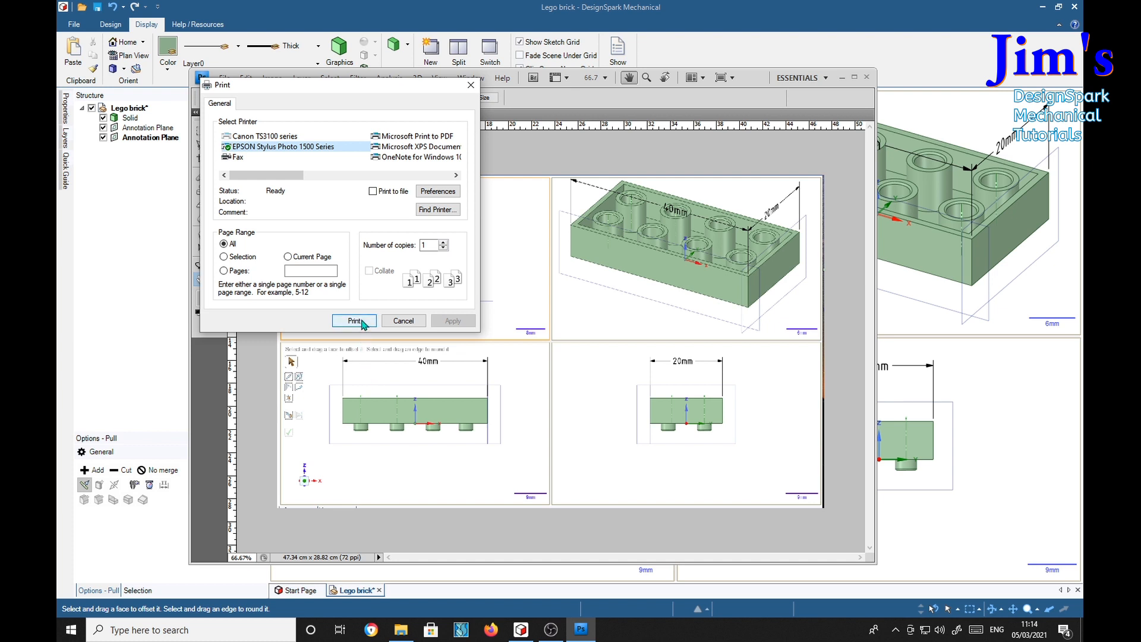
Step: Accept the clipping warning and send the brick image to the Epson Stylus Photo 1500 printer
{"action": "left_click", "coordinate": [354, 321]}
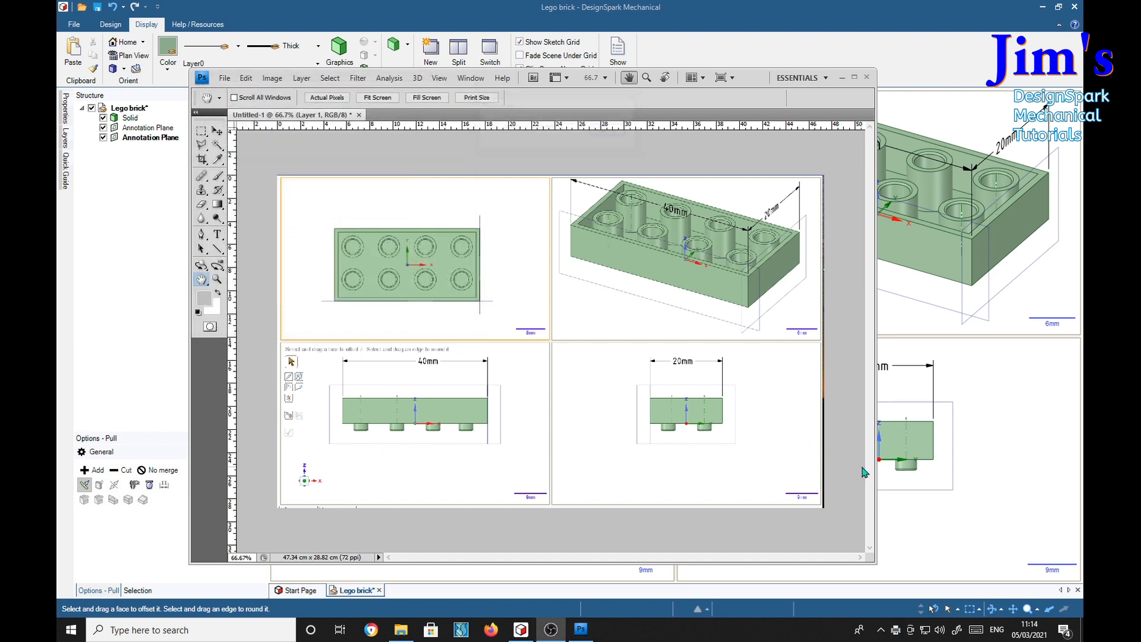